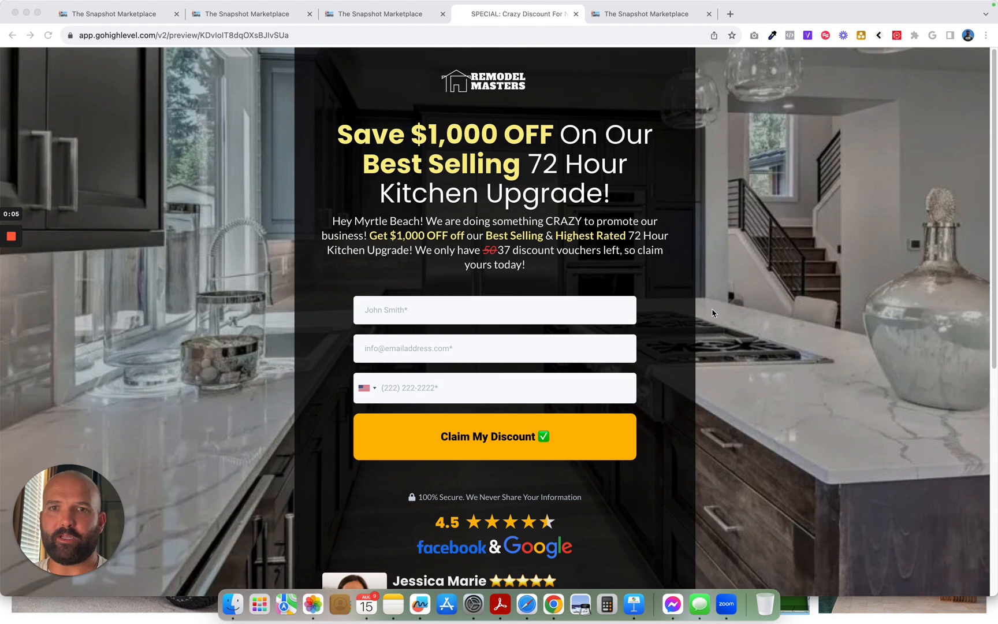
mouse_move(791, 436)
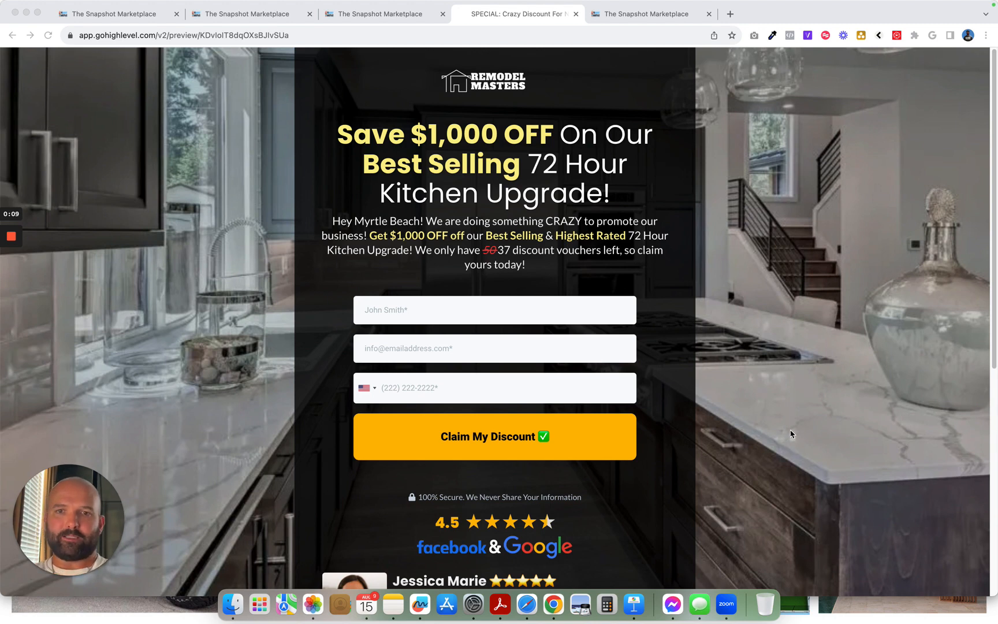
mouse_move(748, 409)
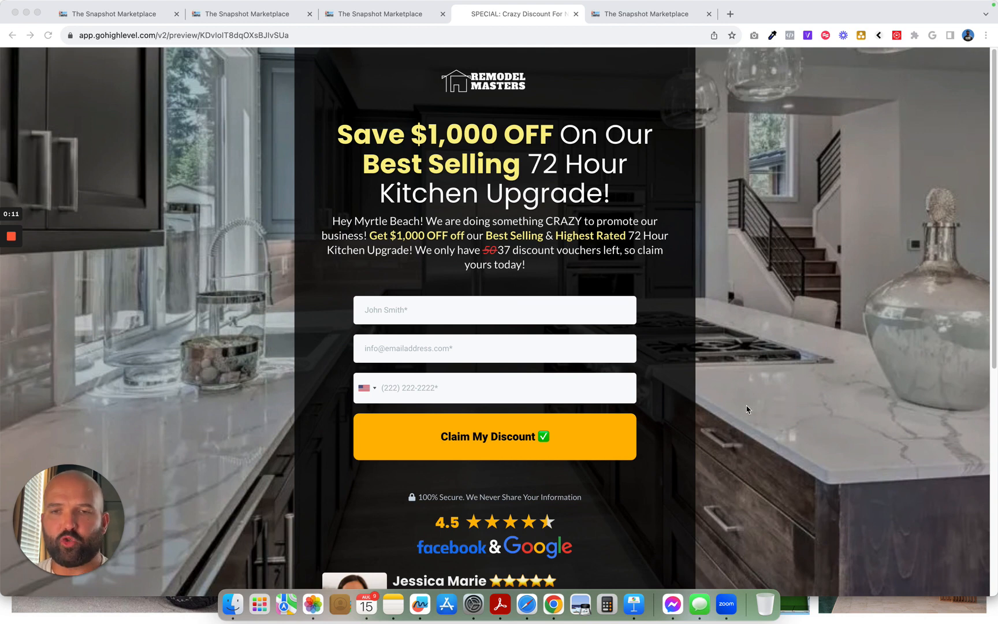
mouse_move(761, 400)
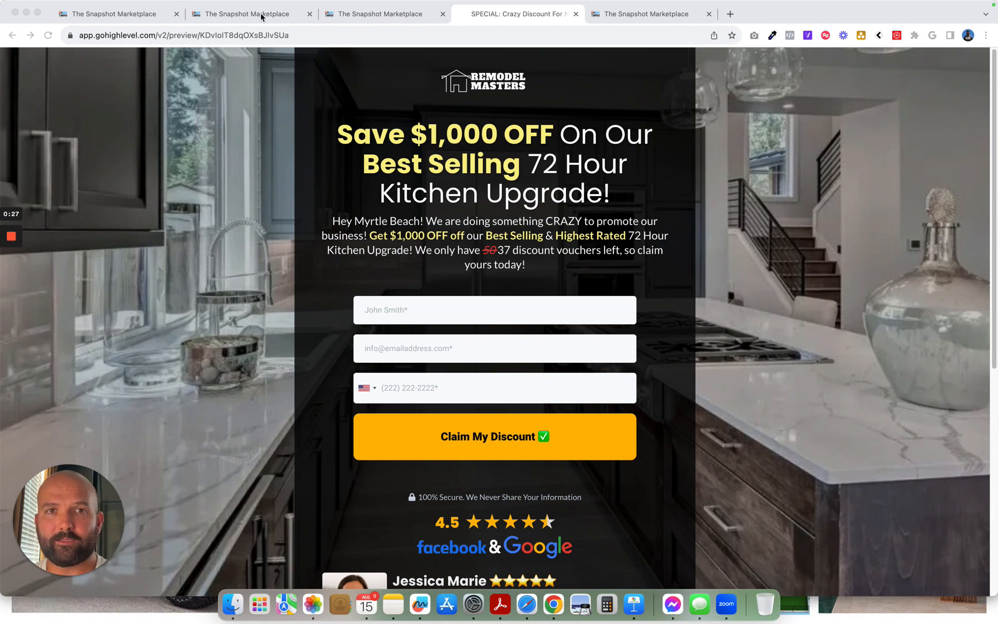
Review the snapshot's nine custom values, comparing them against the offer page preview.
click(251, 13)
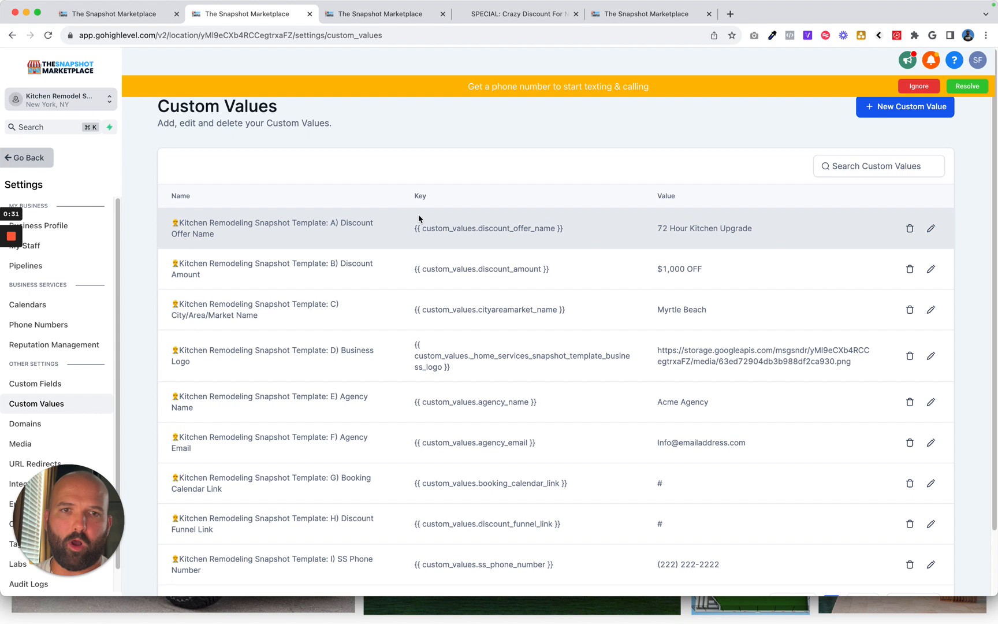
mouse_move(388, 174)
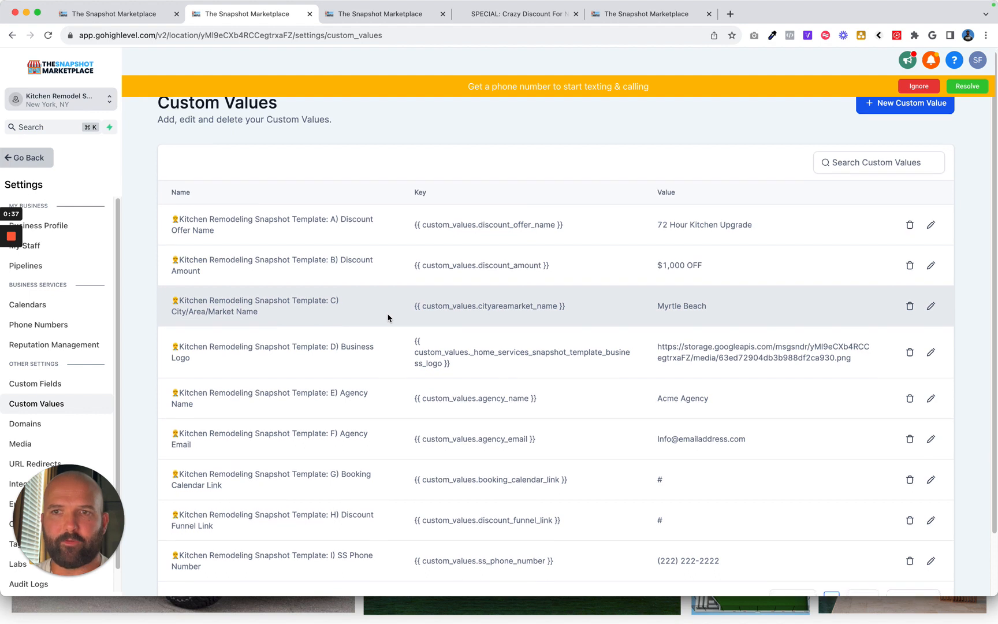
scroll(down, 3)
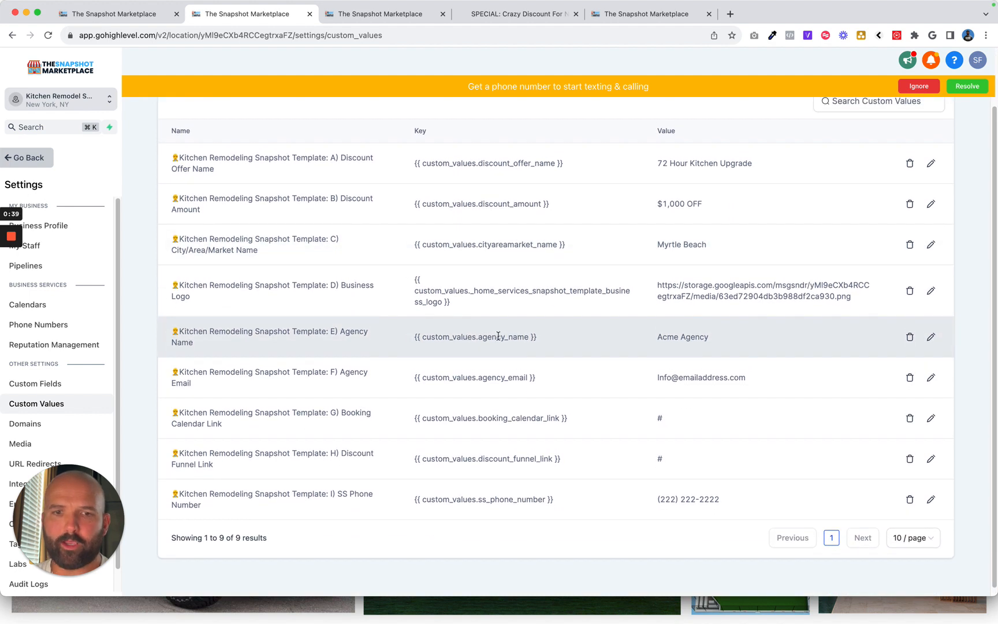
scroll(up, 3)
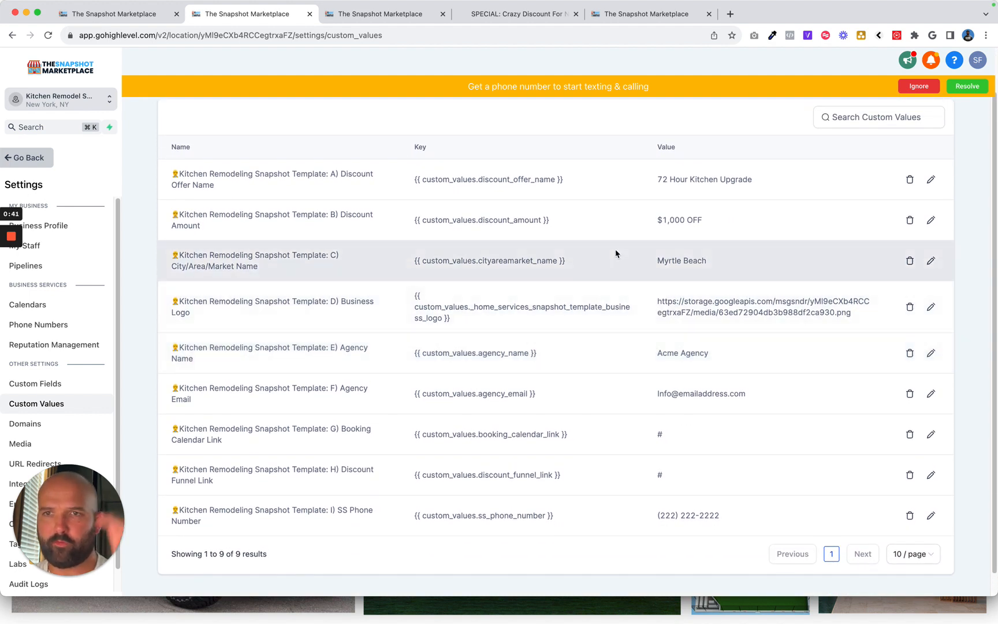
mouse_move(620, 219)
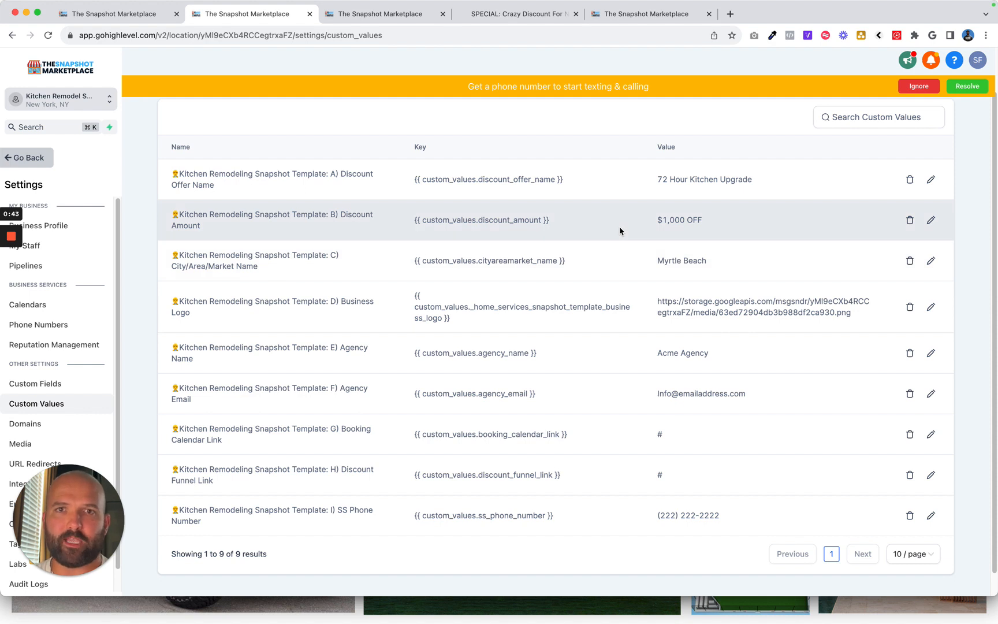
mouse_move(630, 214)
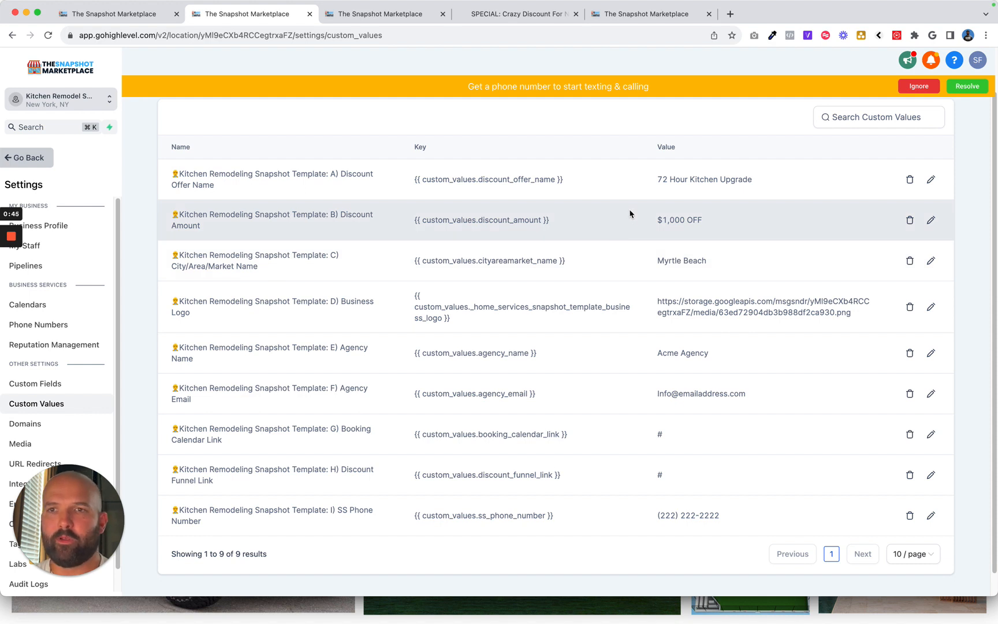
mouse_move(395, 28)
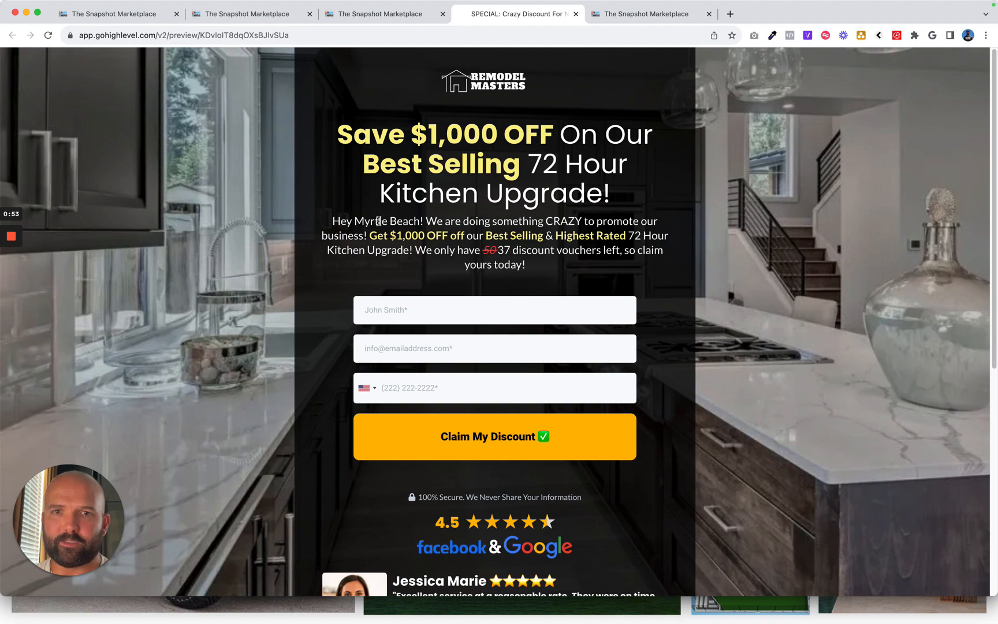
click(240, 13)
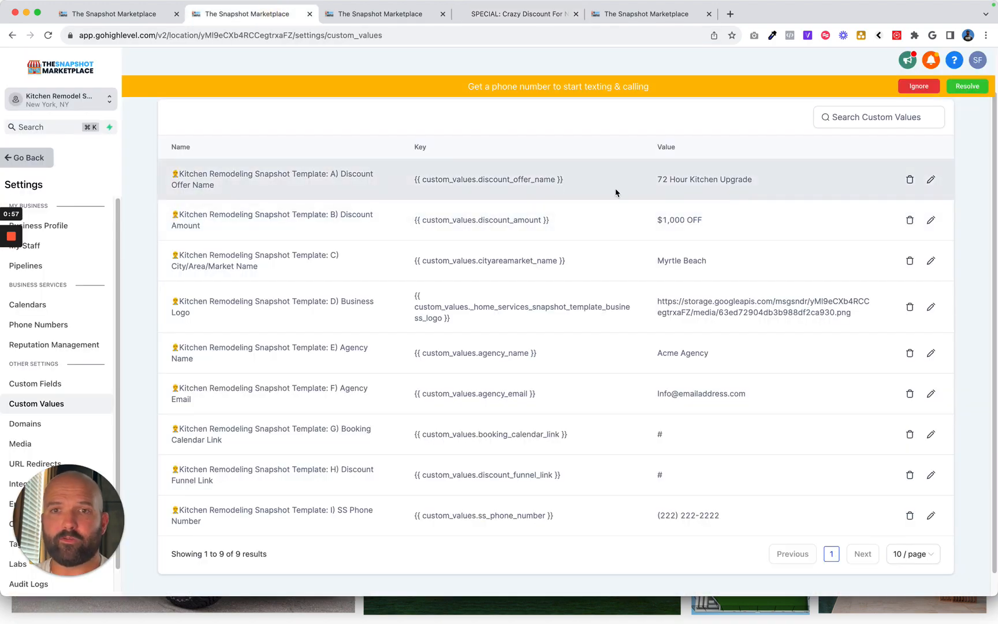
mouse_move(648, 189)
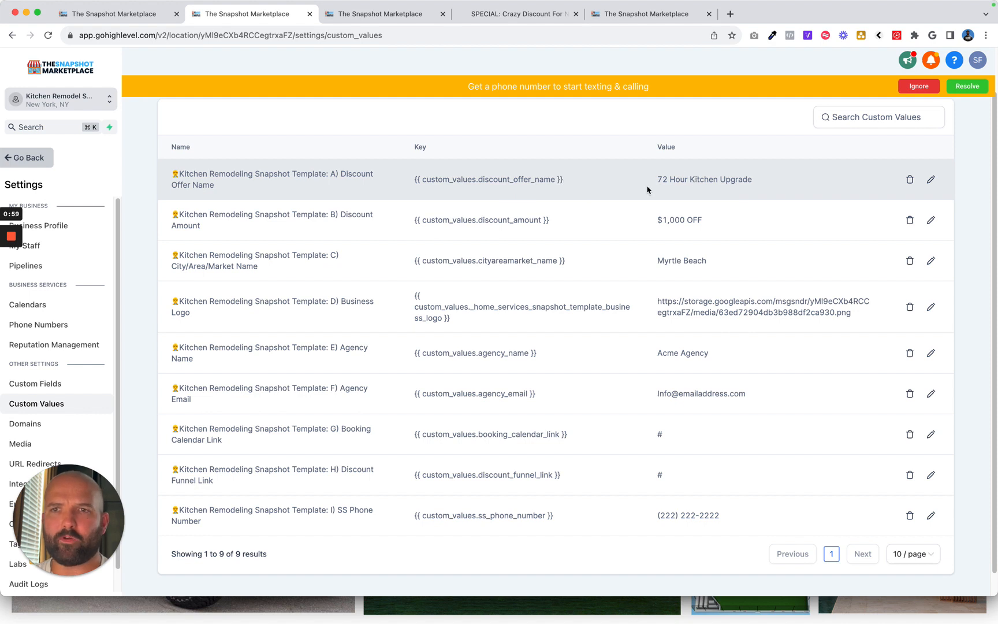
mouse_move(756, 179)
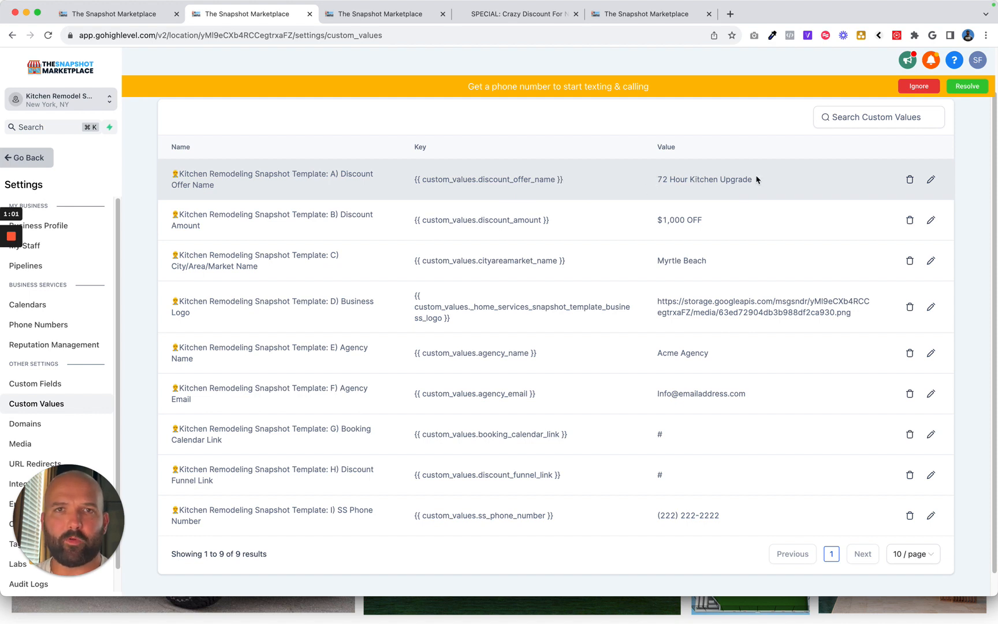
mouse_move(707, 219)
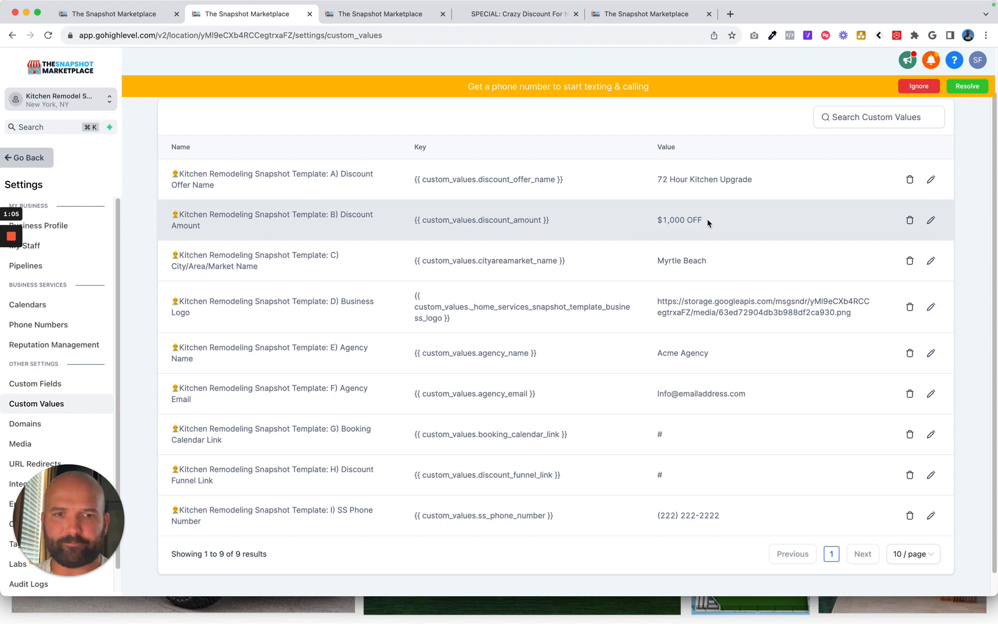
mouse_move(660, 260)
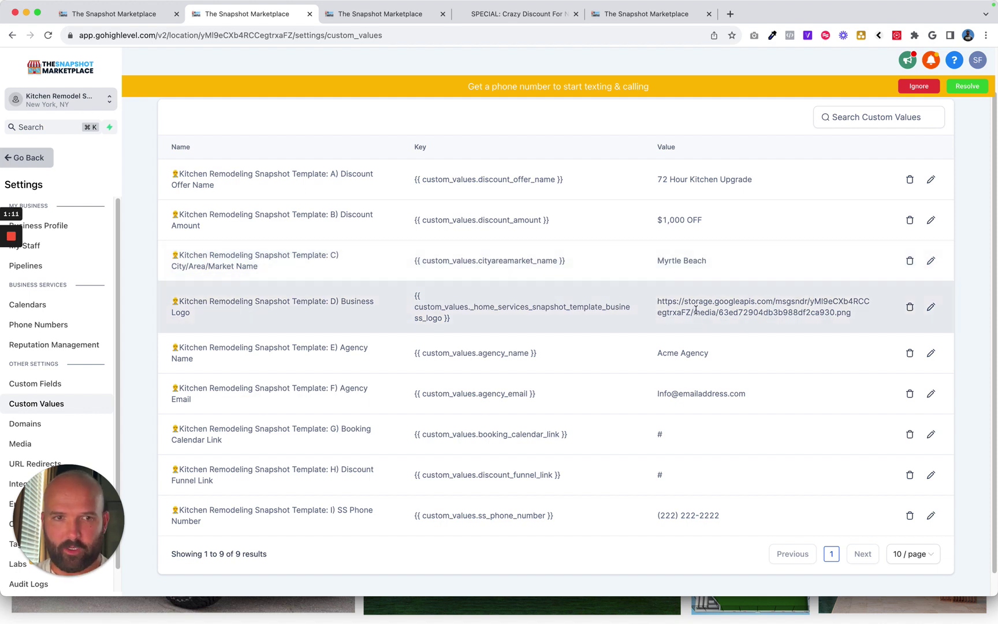
mouse_move(20, 443)
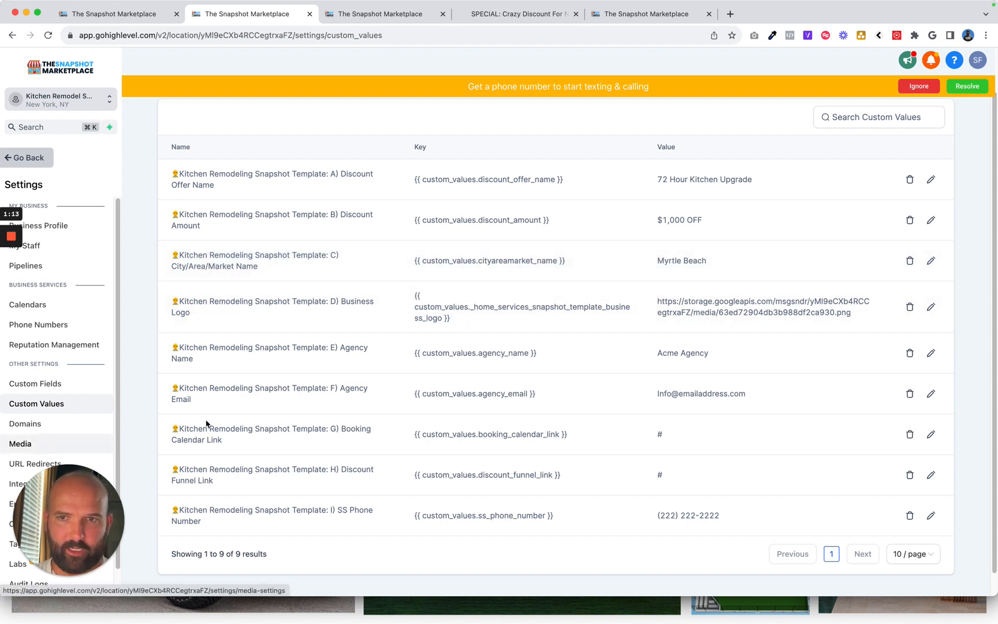
mouse_move(718, 347)
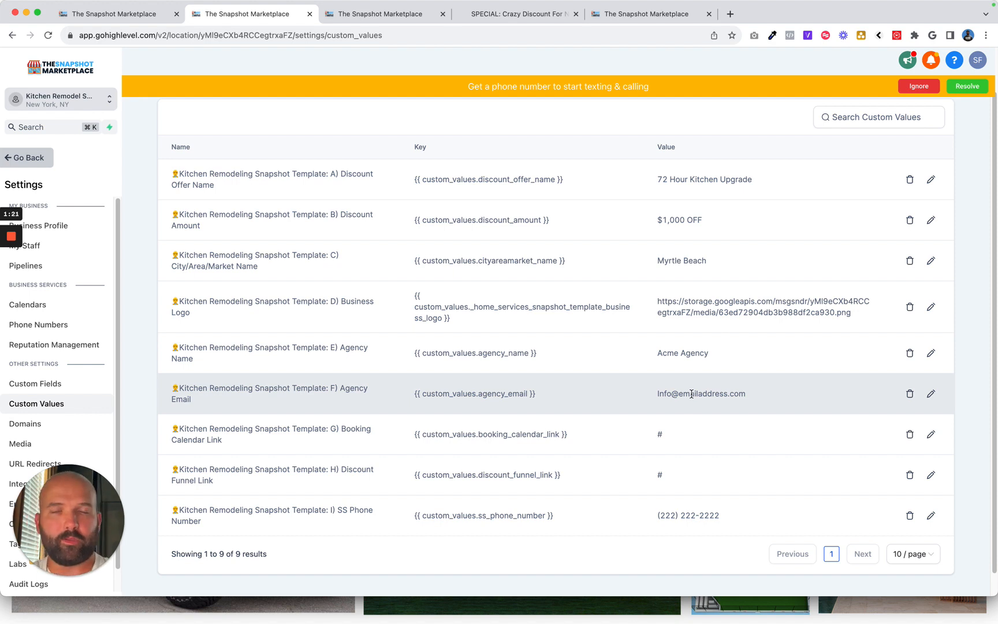
mouse_move(690, 407)
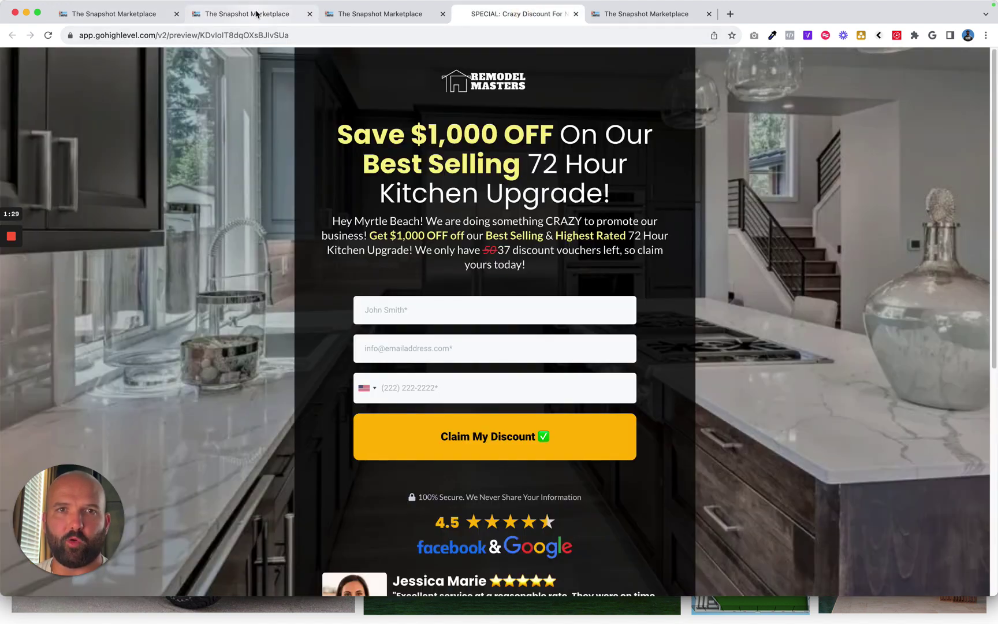
click(250, 13)
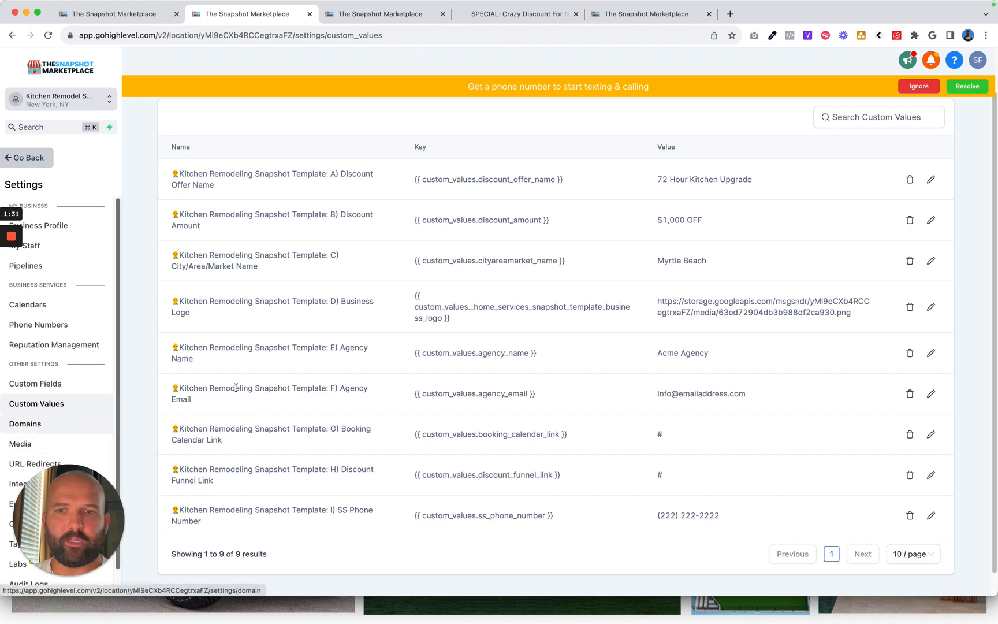
mouse_move(662, 437)
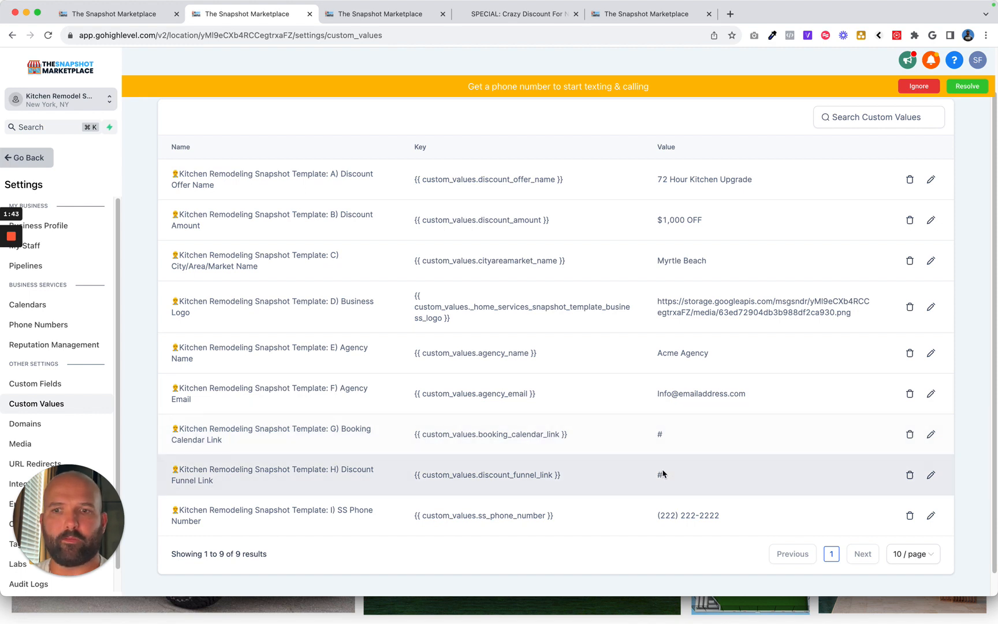
mouse_move(709, 515)
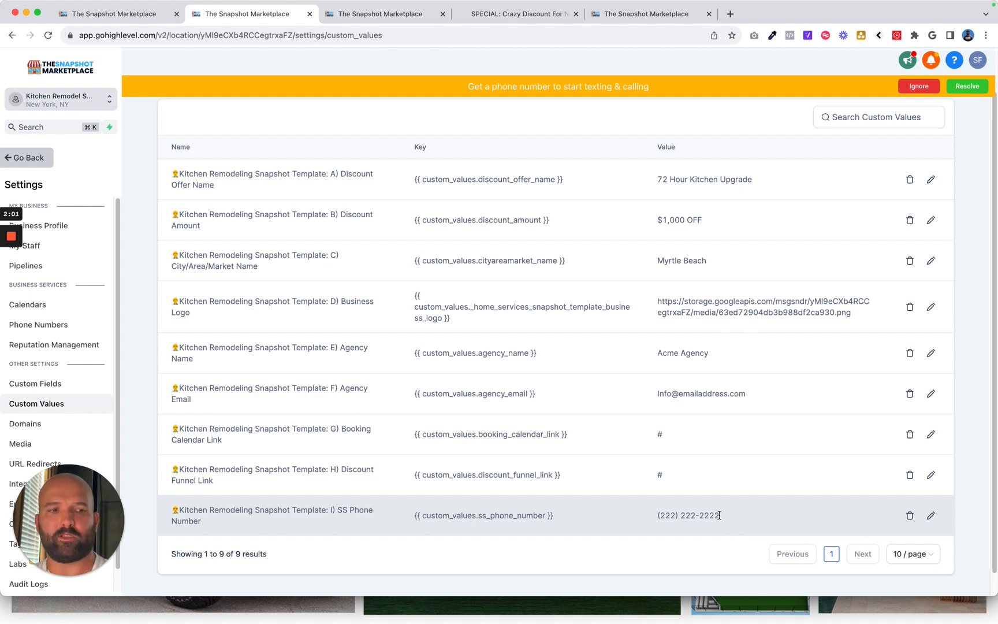
mouse_move(712, 358)
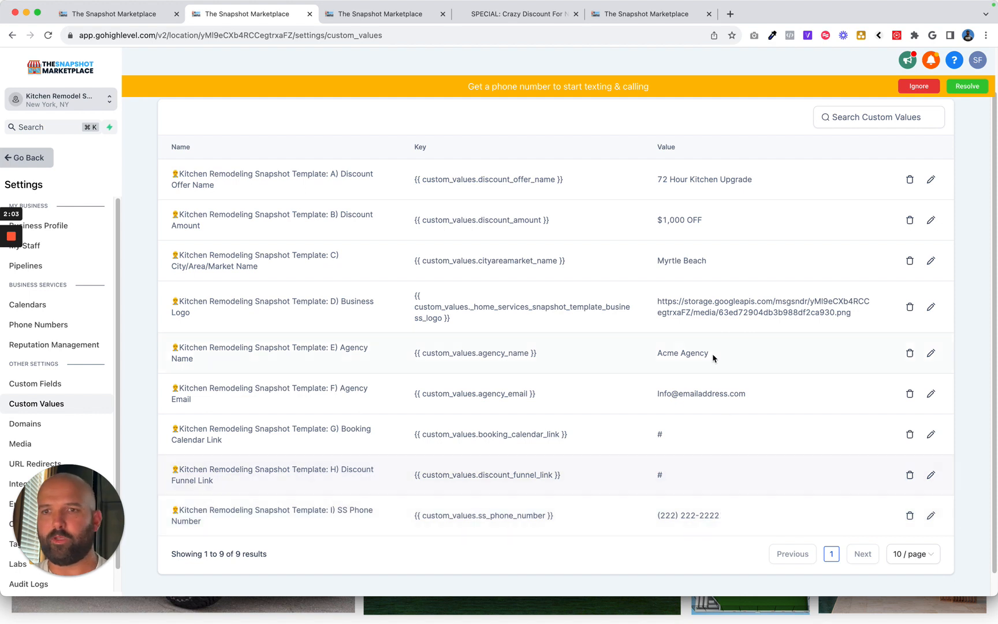
mouse_move(630, 40)
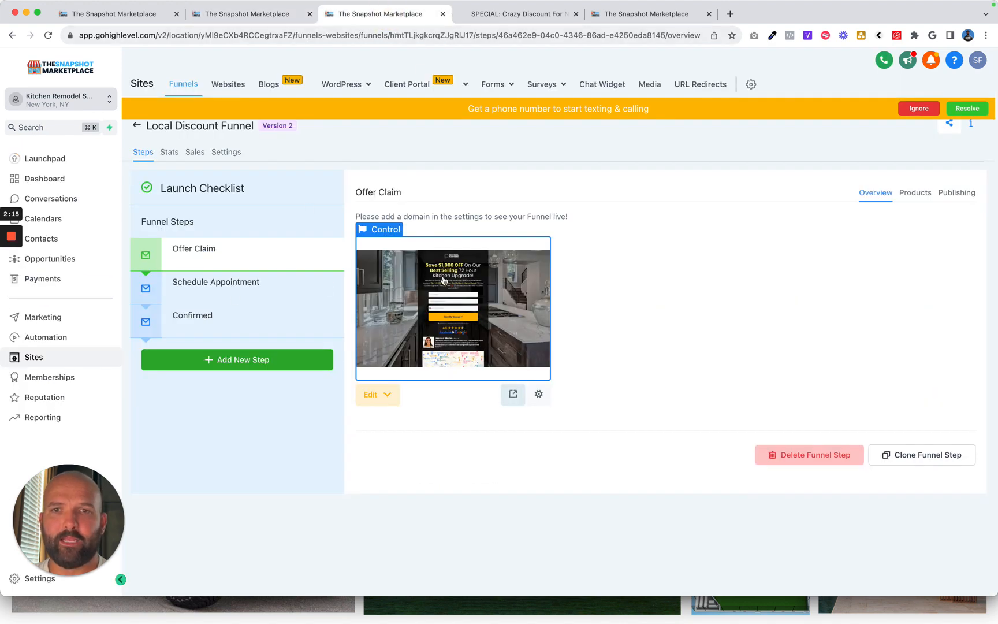
mouse_move(223, 286)
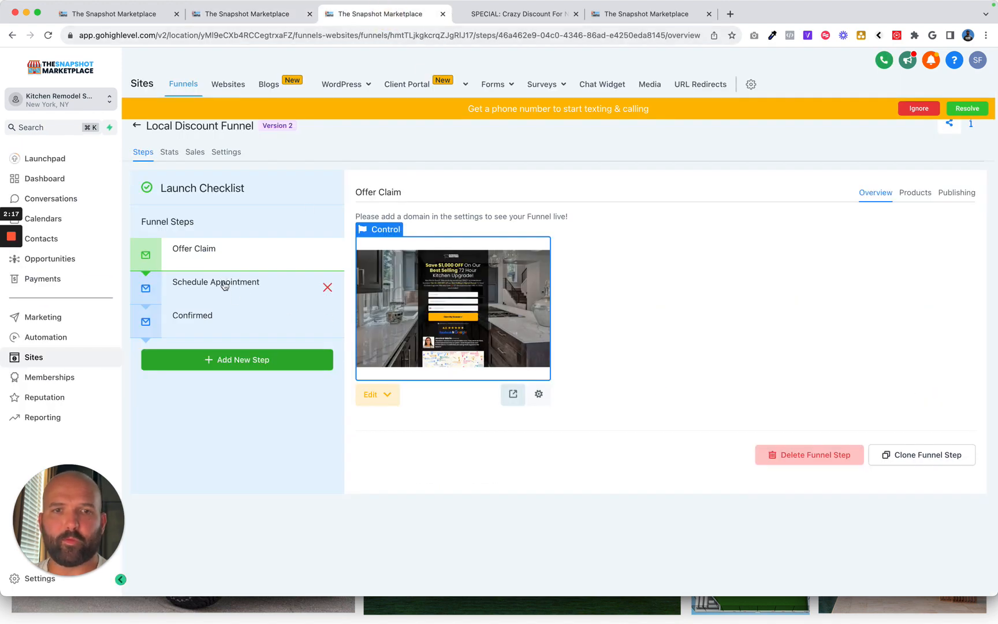
mouse_move(408, 280)
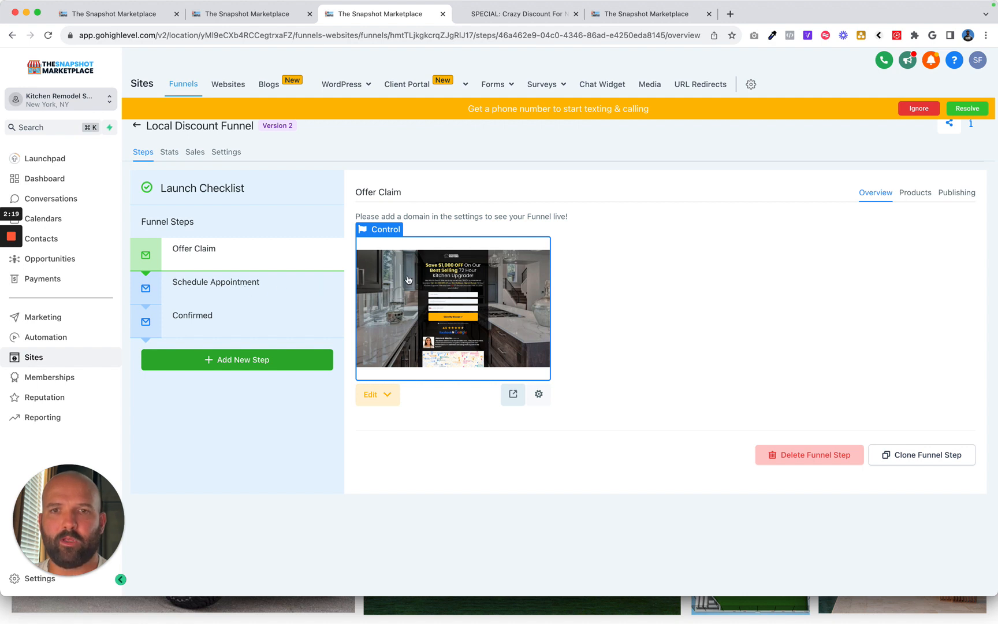
Preview the Schedule Appointment step's Book A Time page from the Local Discount Funnel.
click(215, 282)
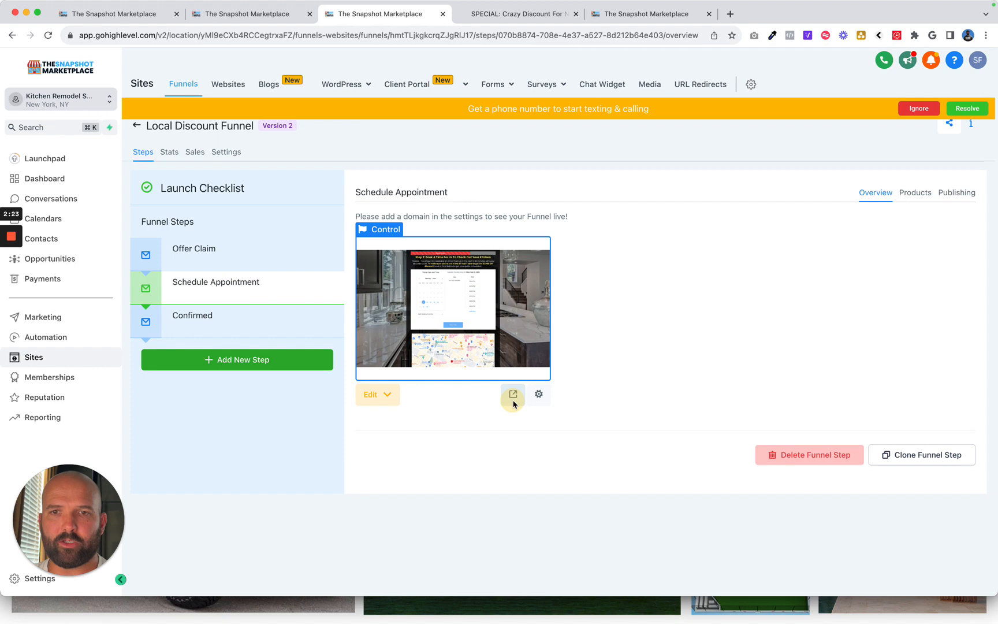
click(512, 394)
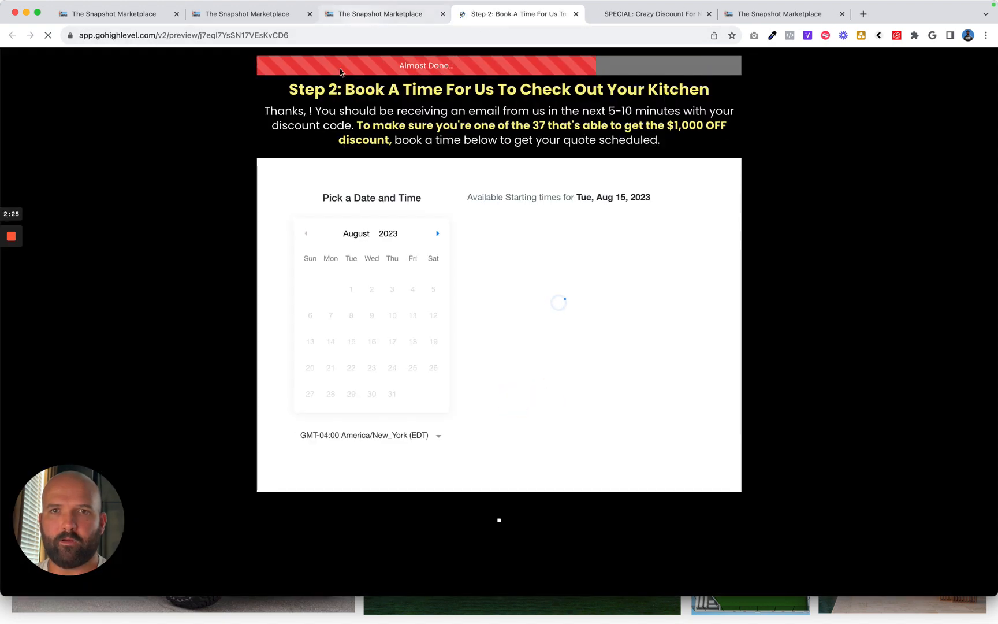
Check the offer preview, then preview the funnel's Confirmed step page.
click(388, 342)
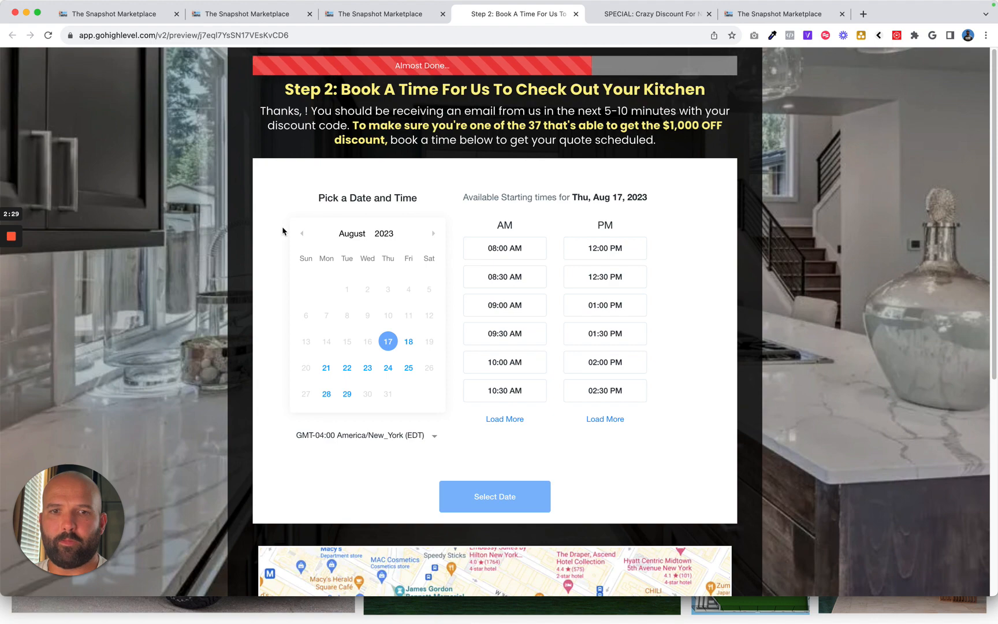
mouse_move(134, 341)
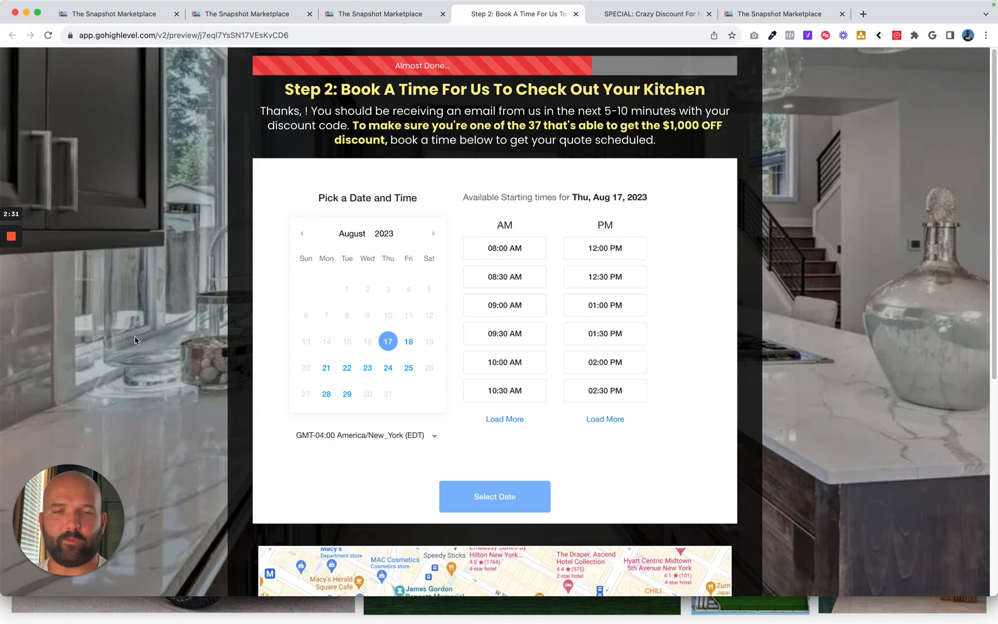
click(651, 13)
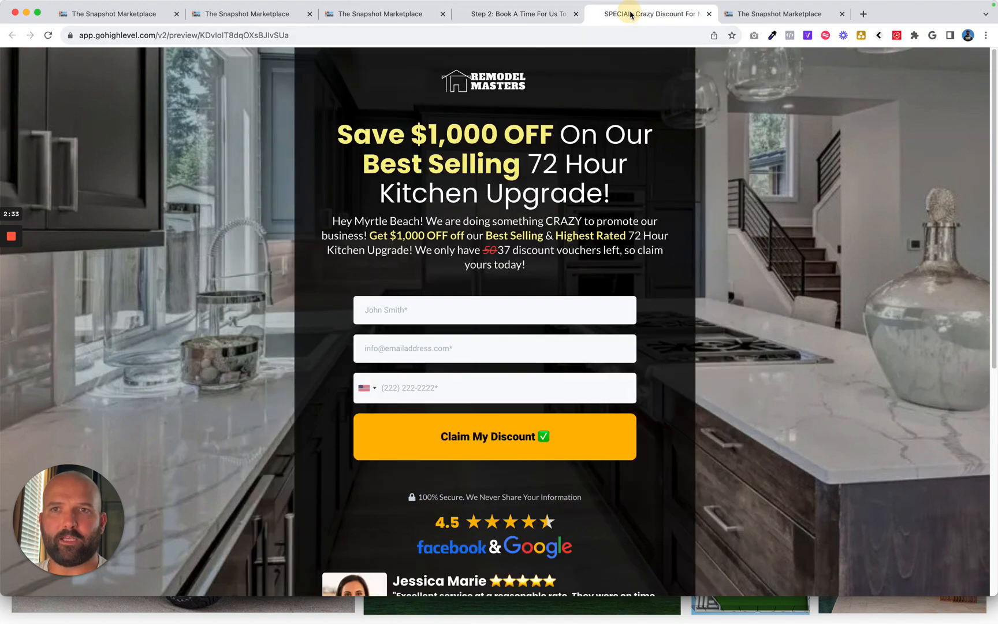
mouse_move(691, 220)
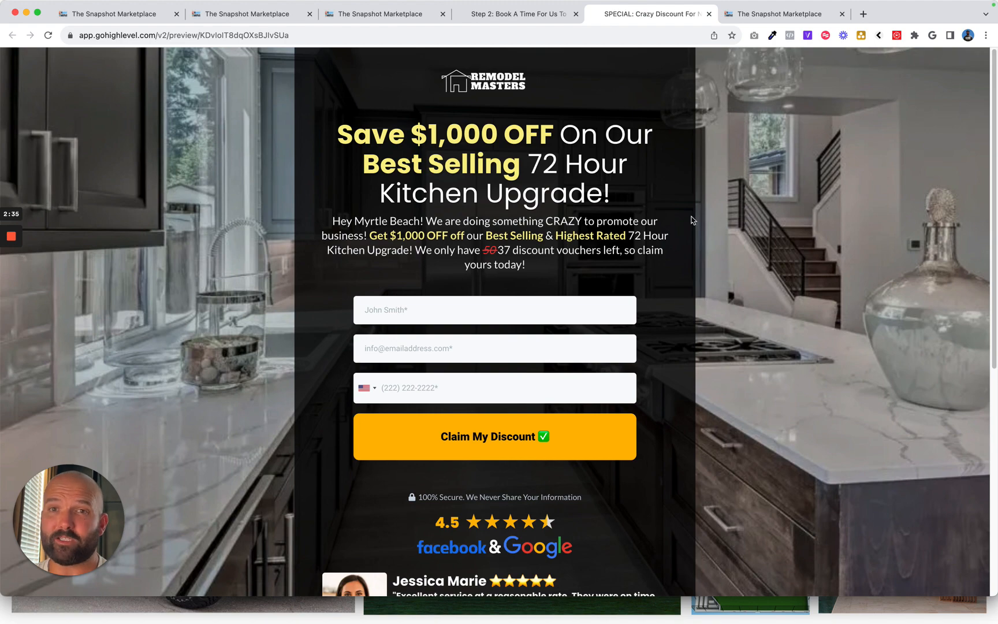
click(374, 13)
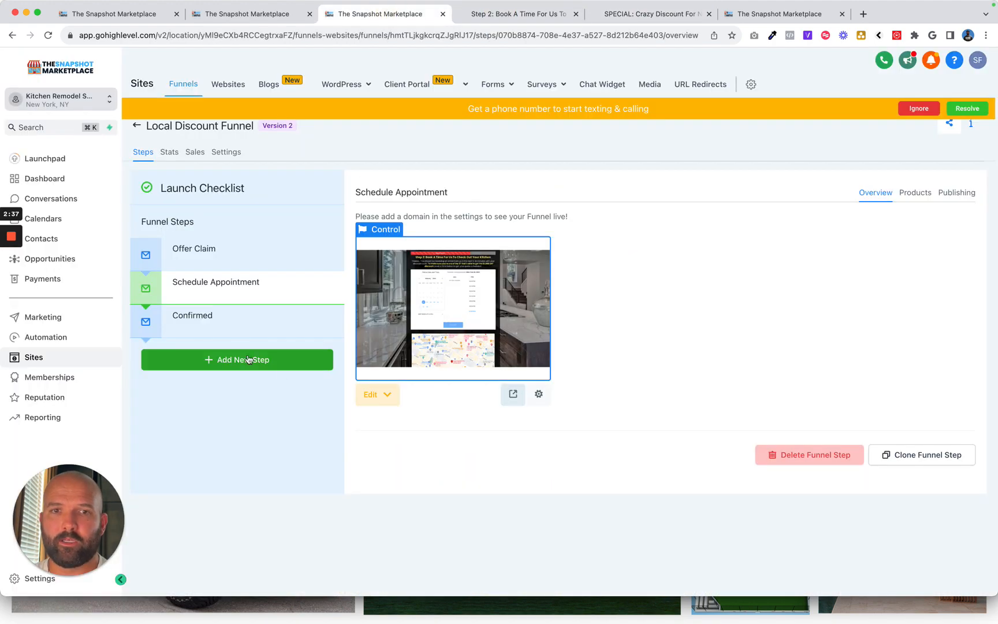
click(192, 314)
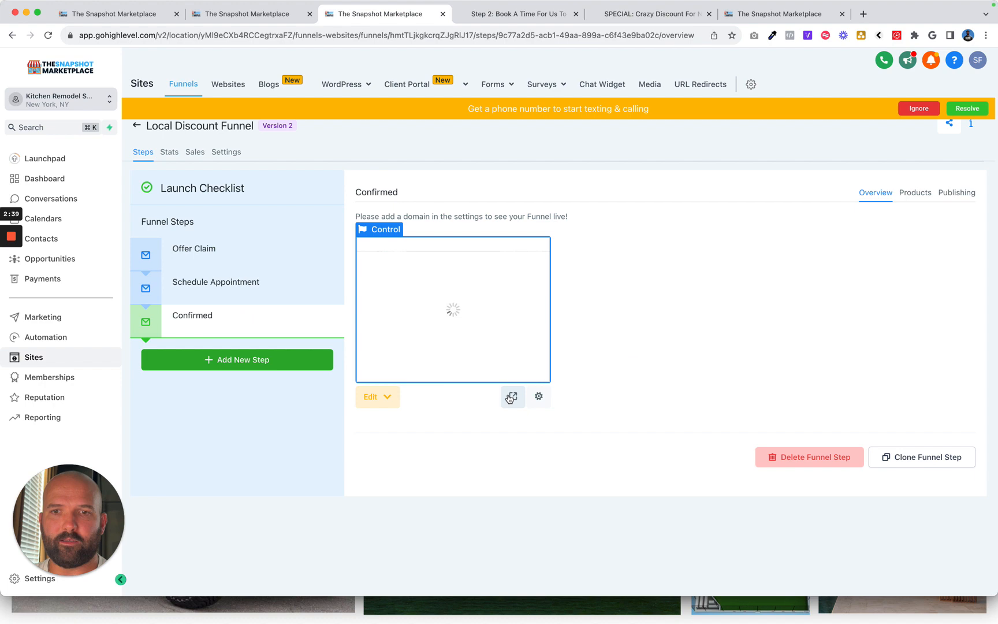
click(511, 397)
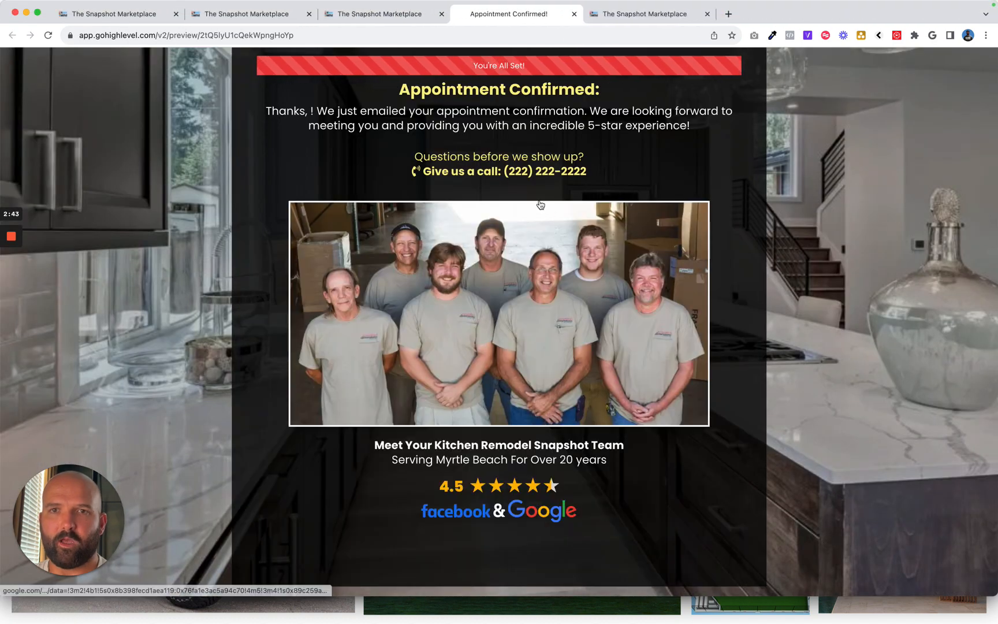
mouse_move(584, 120)
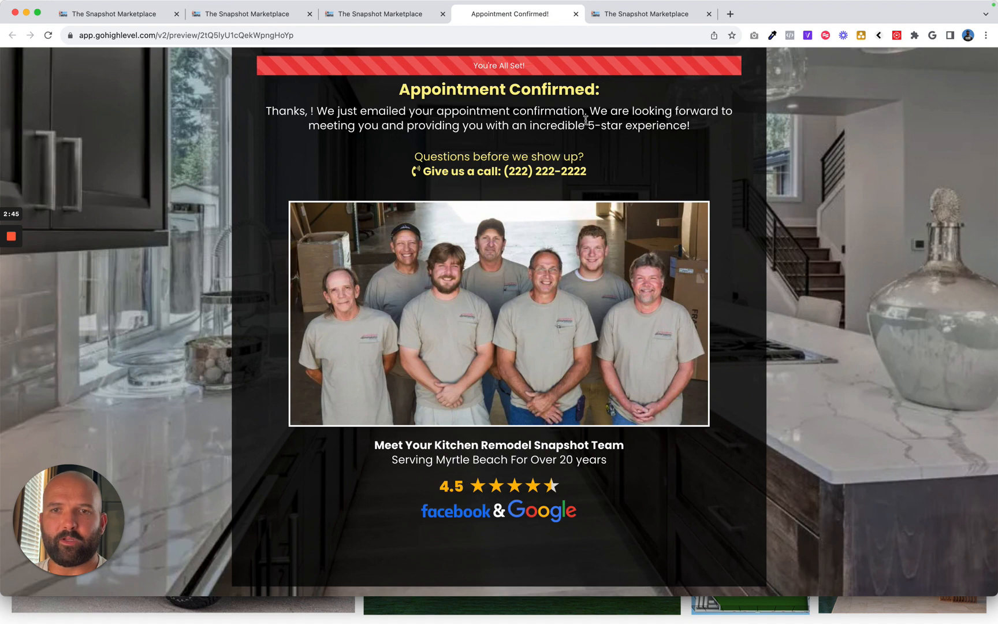
mouse_move(472, 272)
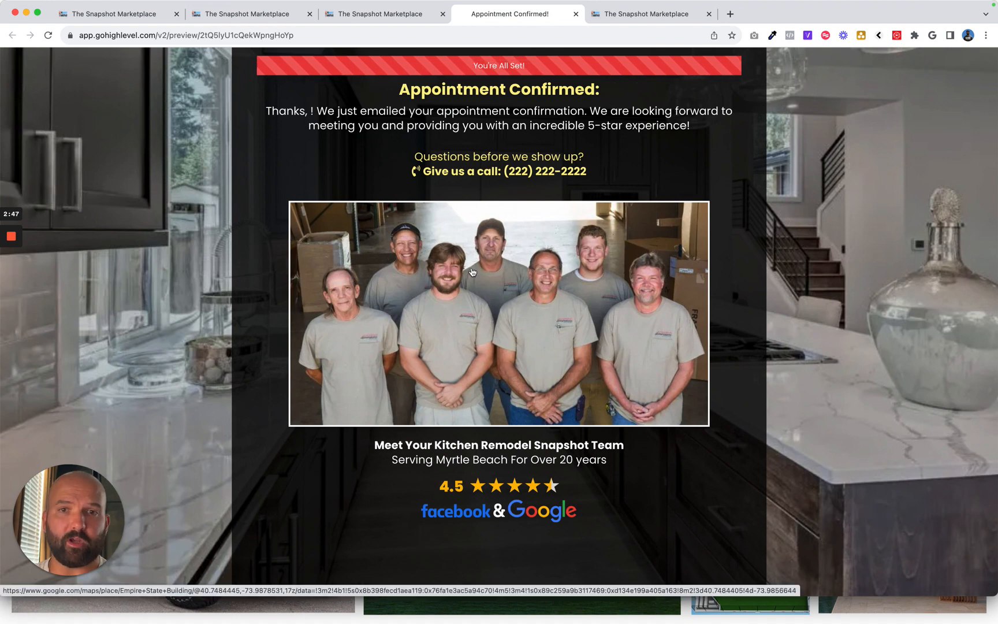
mouse_move(568, 357)
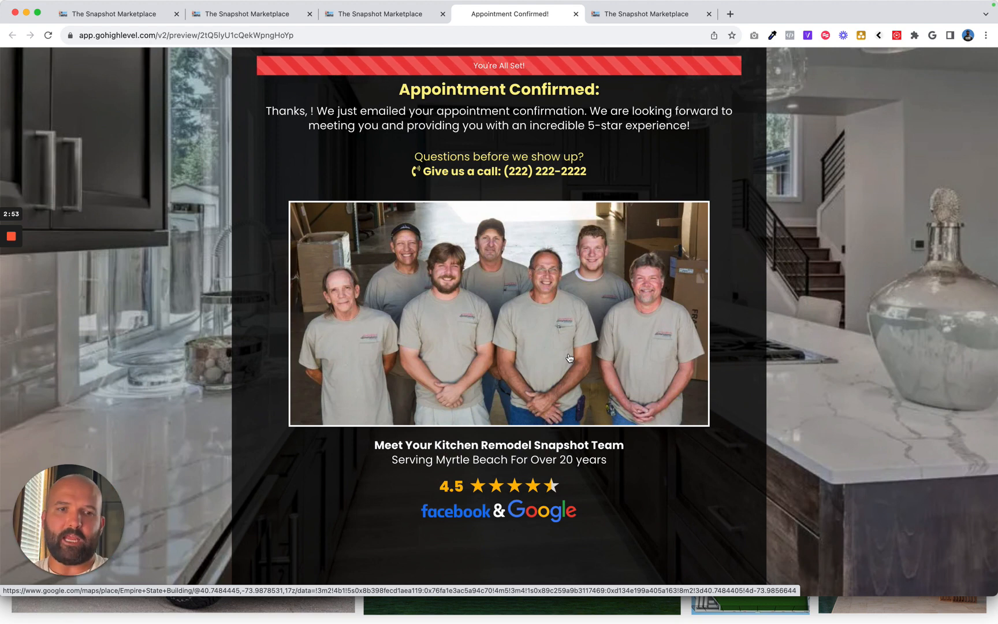
mouse_move(566, 336)
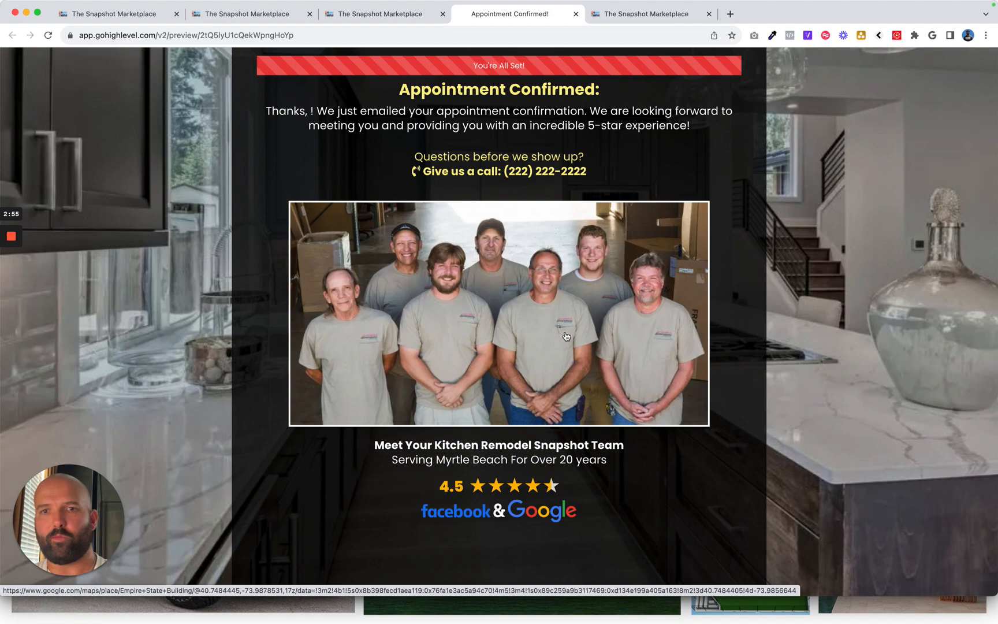
mouse_move(401, 348)
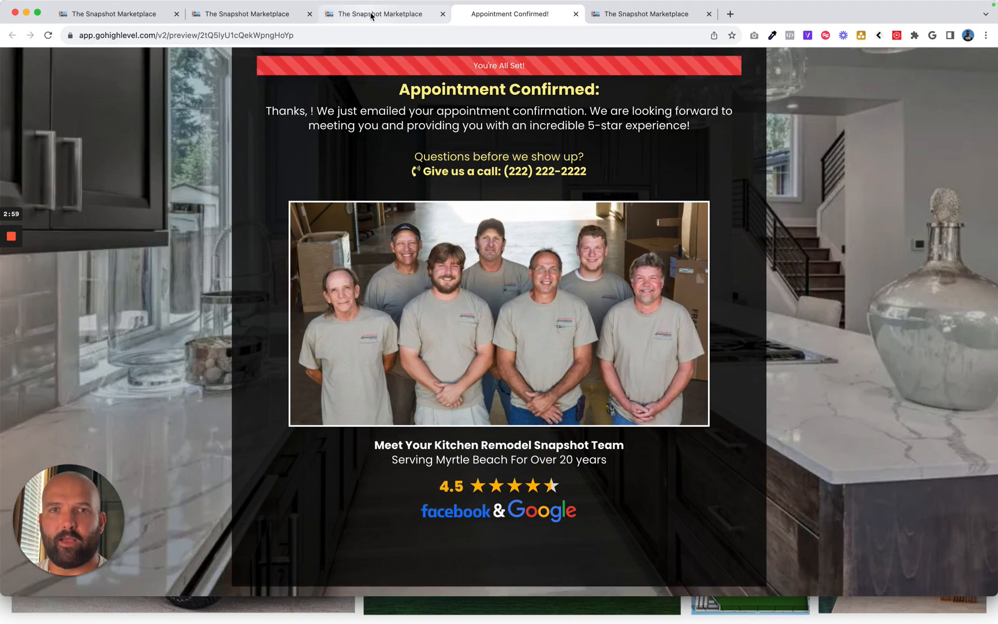
Look over the Appointment Confirmed page, then move to the Workflow List tab.
click(382, 13)
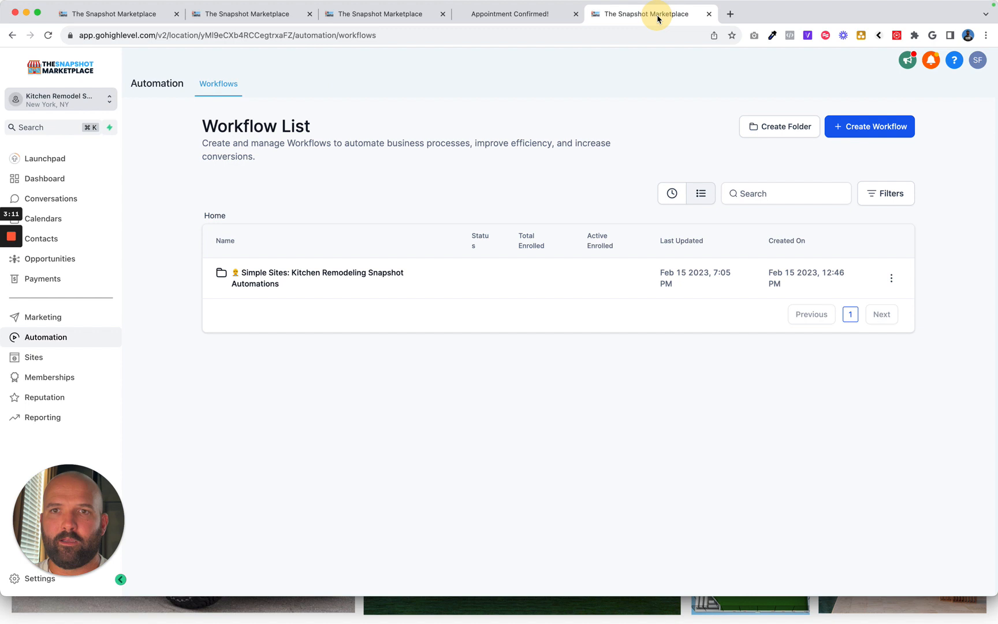
mouse_move(257, 344)
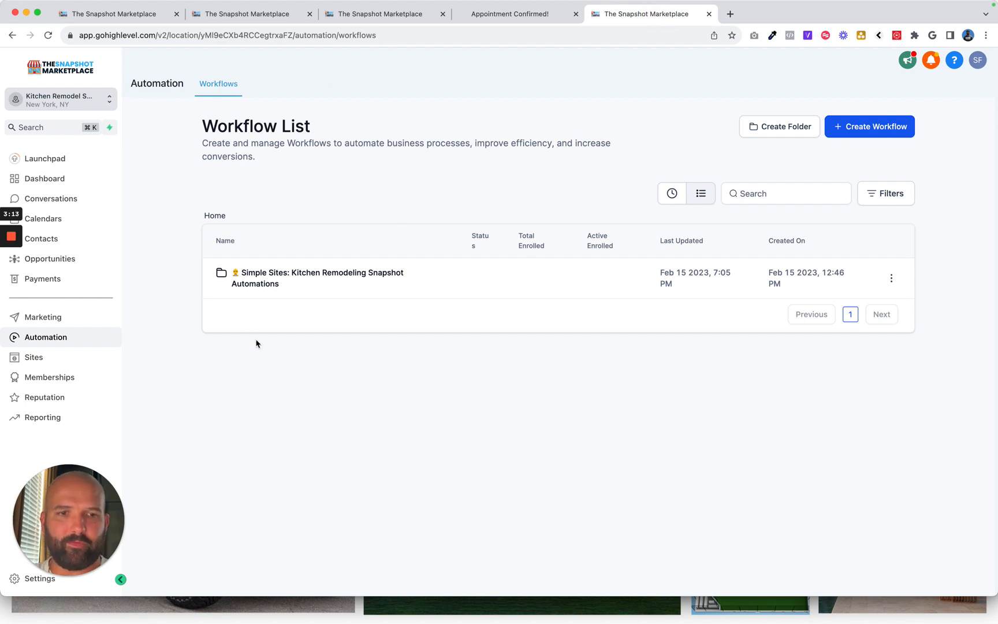
Open the Kitchen Remodeling Snapshot Automations folder, return to Home, and view Custom Values.
click(255, 279)
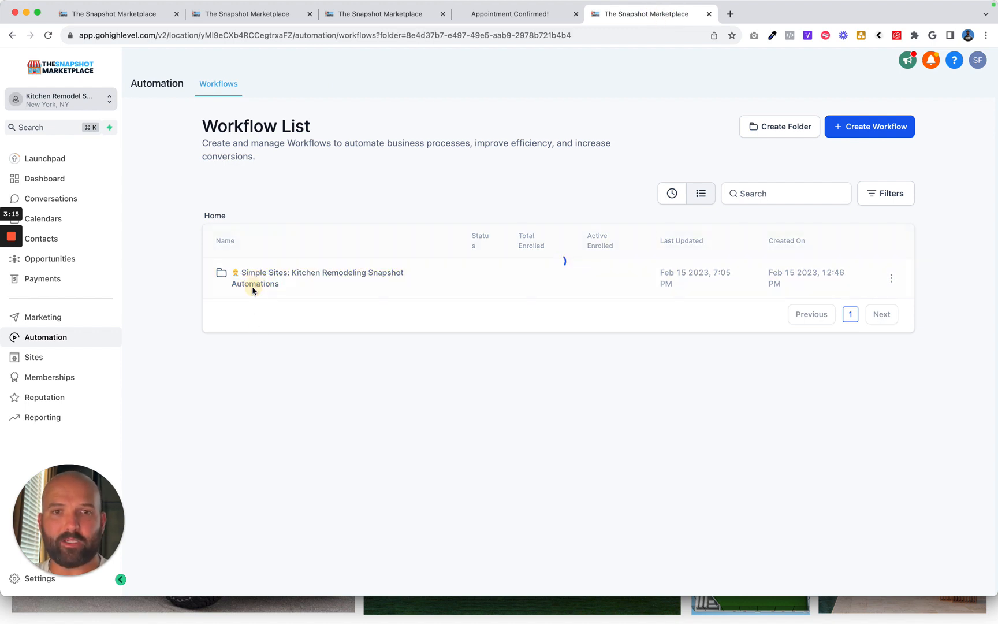
click(321, 278)
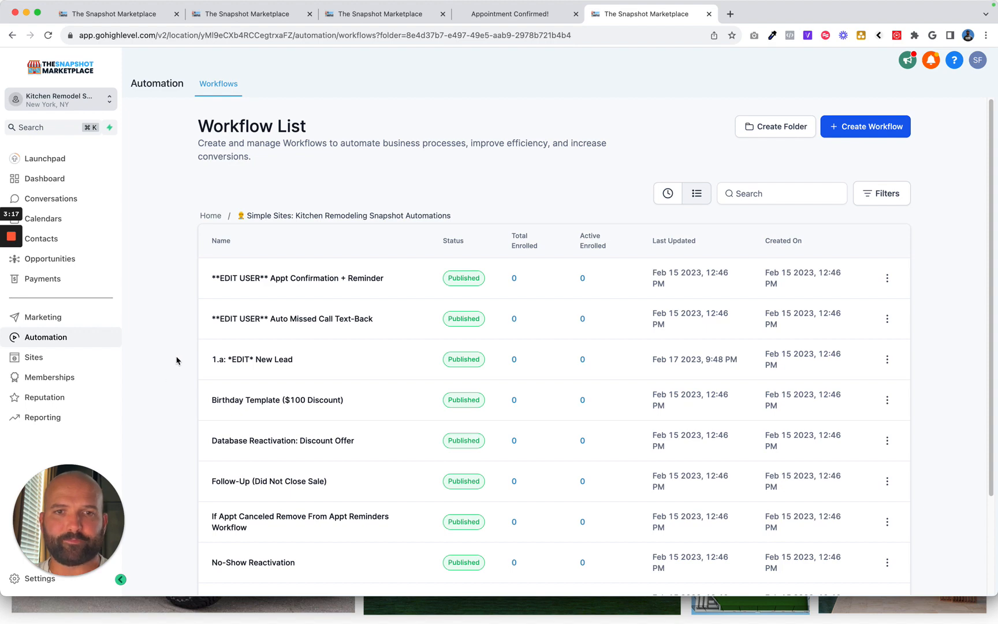
click(210, 214)
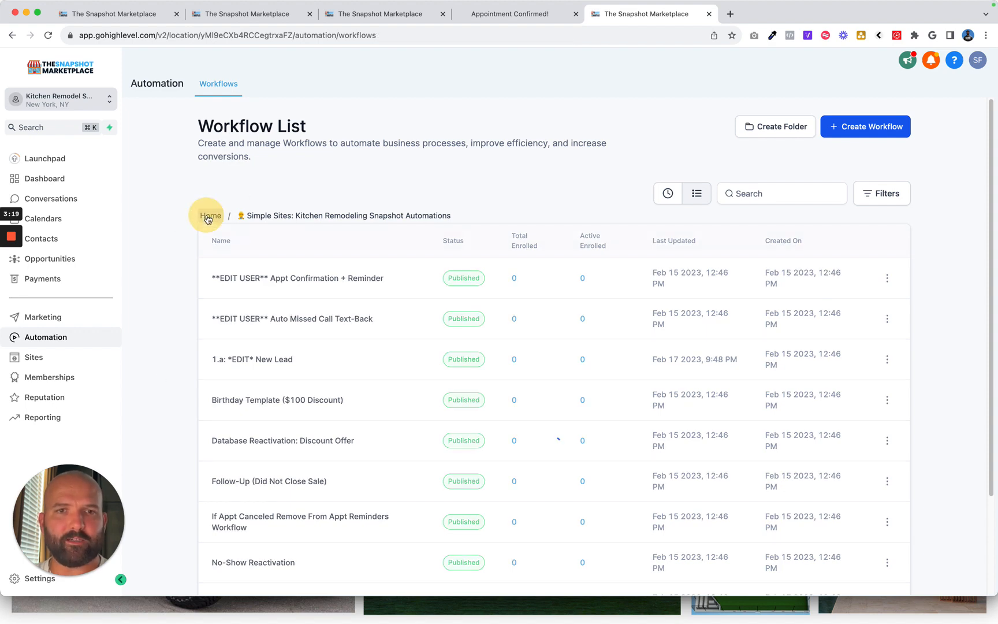
click(250, 13)
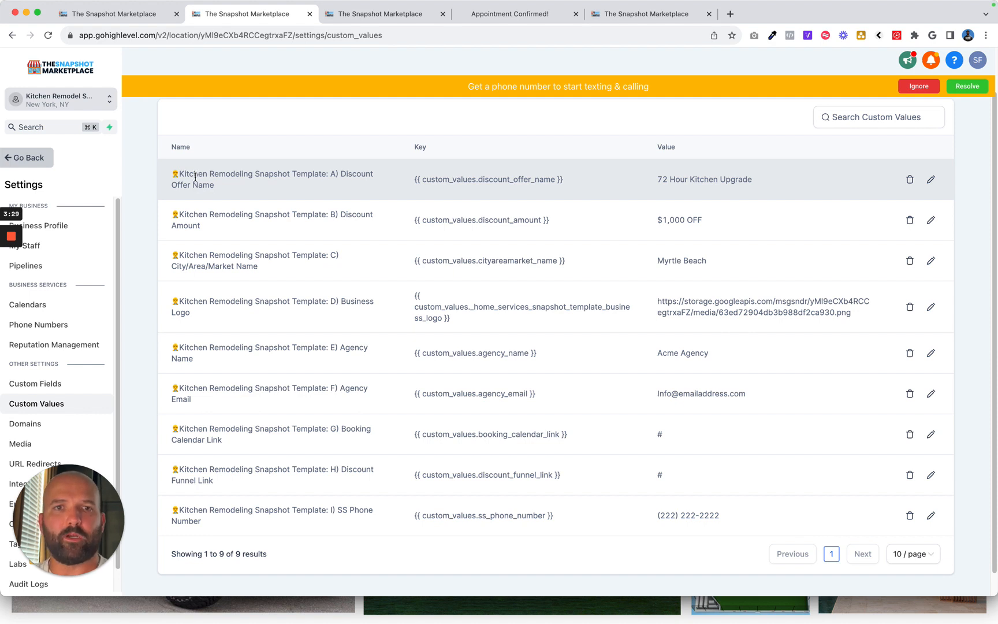
mouse_move(213, 261)
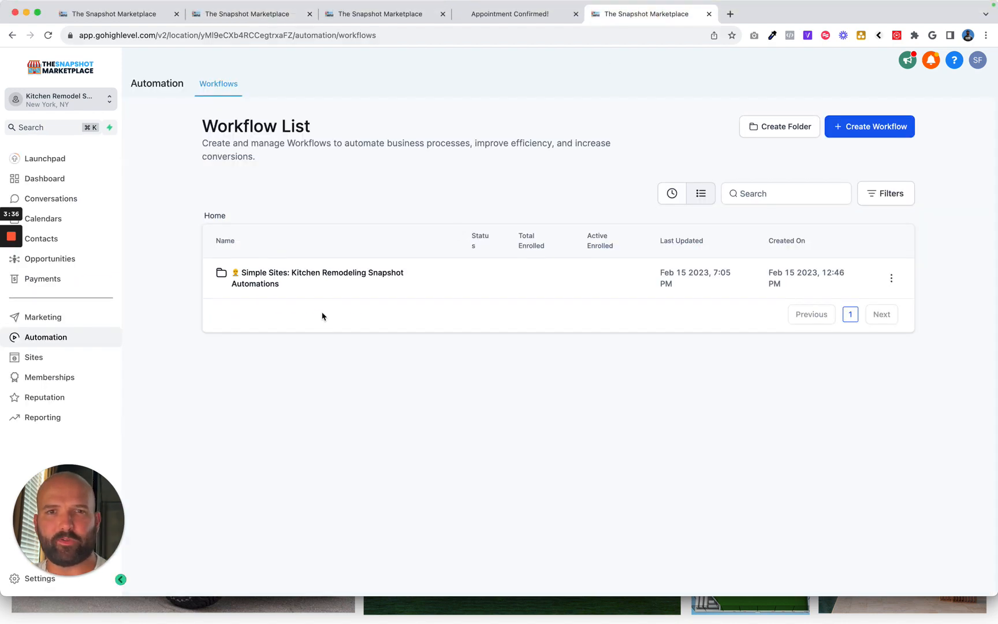
Open the Simple Sites: Kitchen Remodeling Snapshot Automations folder and scroll its ten workflows.
click(318, 278)
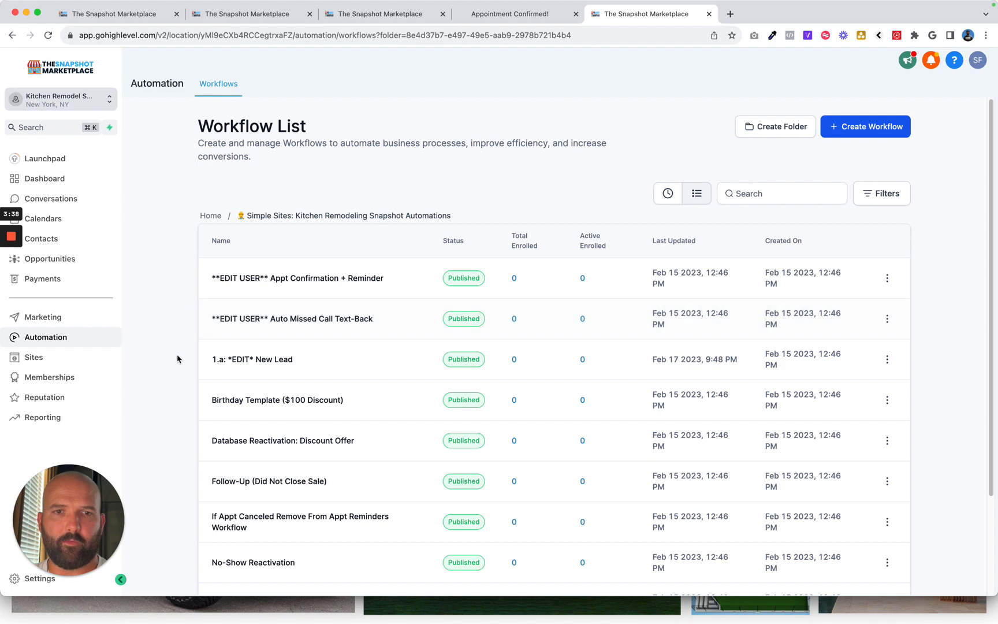
scroll(down, 3)
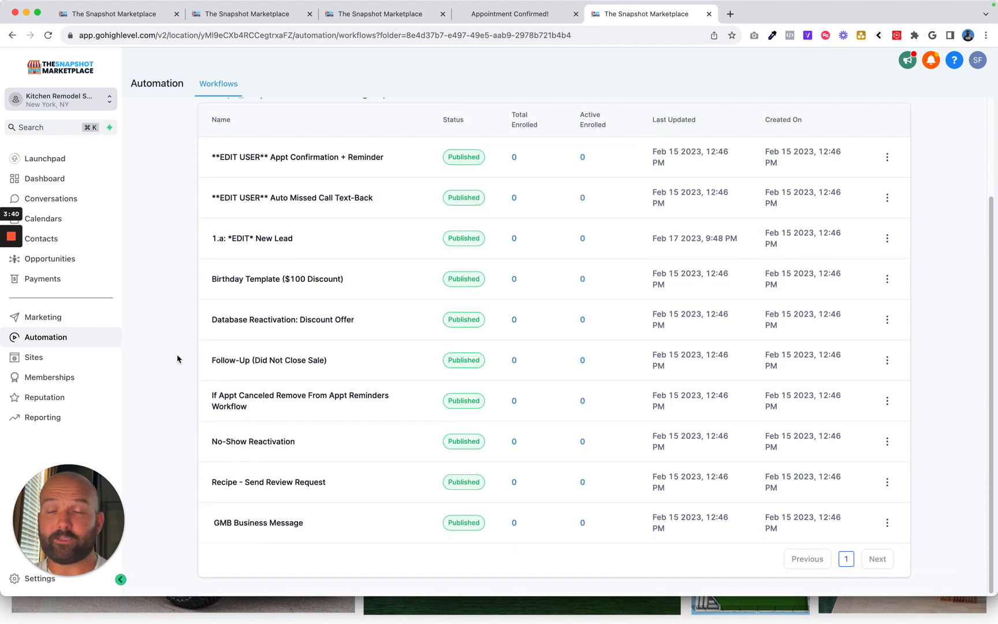
mouse_move(303, 181)
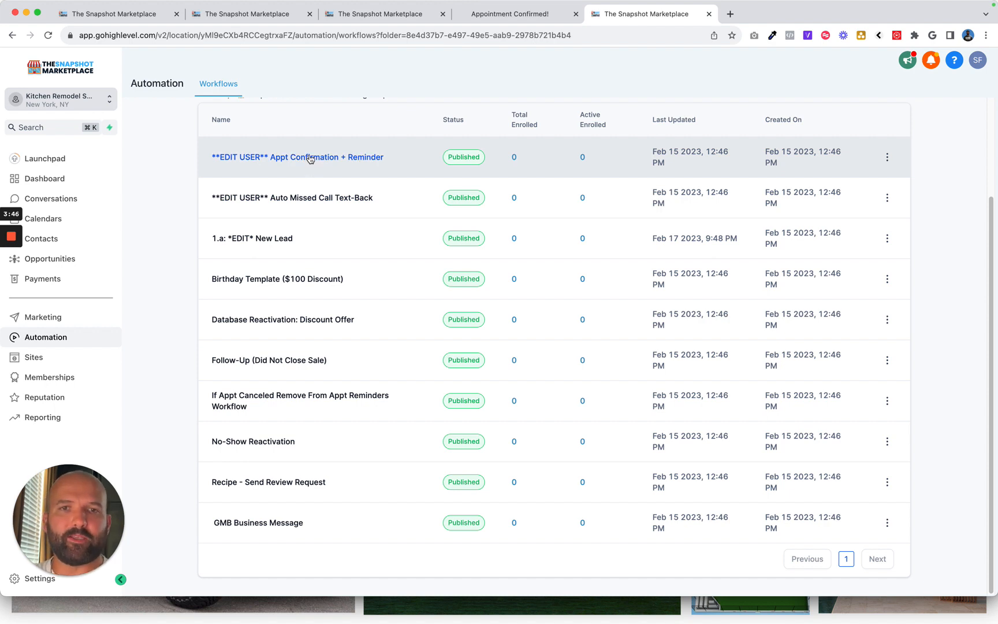
mouse_move(293, 198)
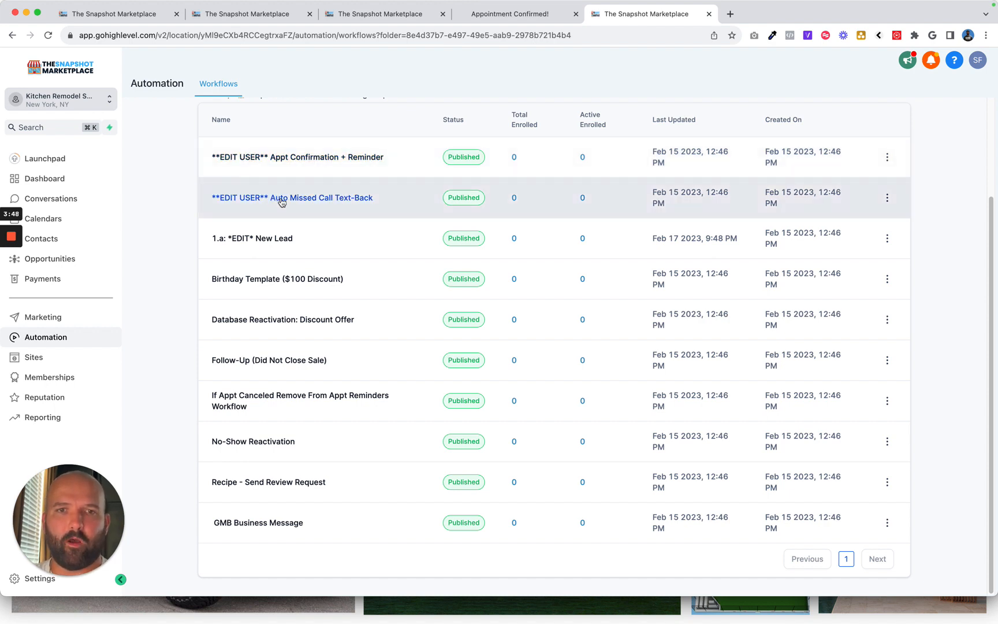
mouse_move(276, 241)
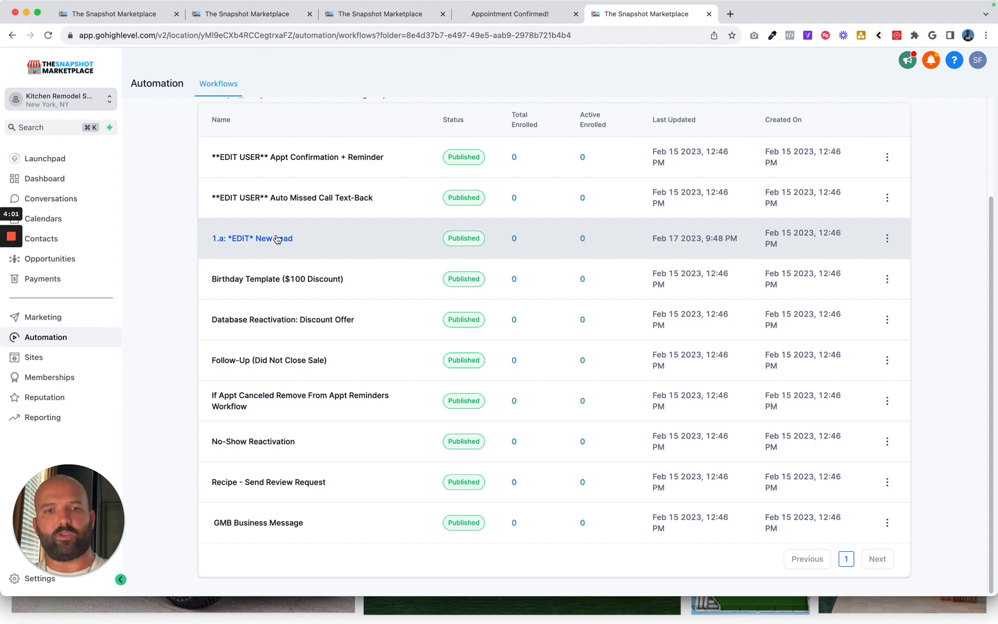
mouse_move(253, 286)
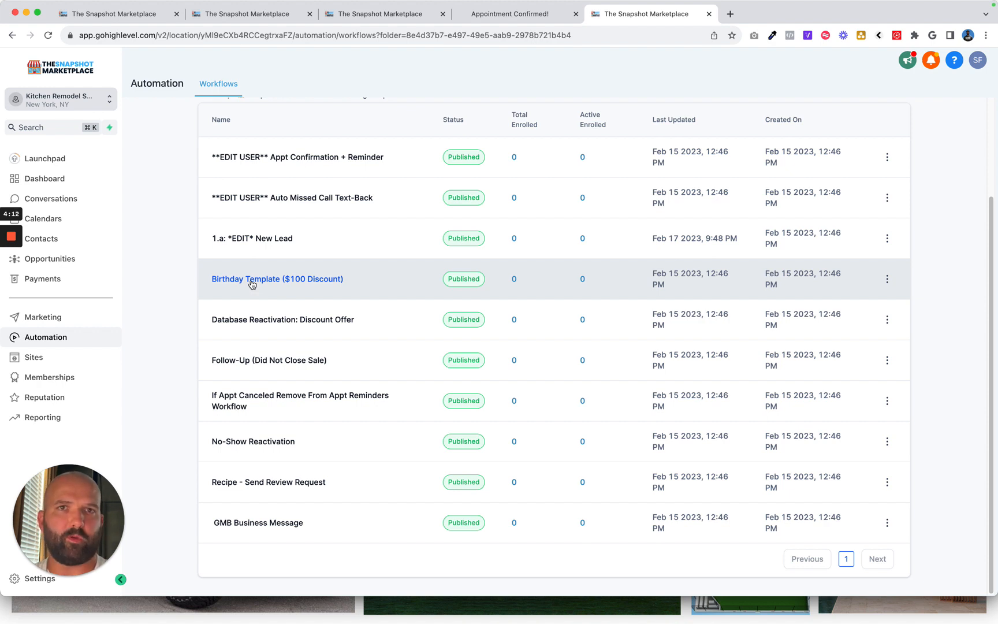
mouse_move(282, 318)
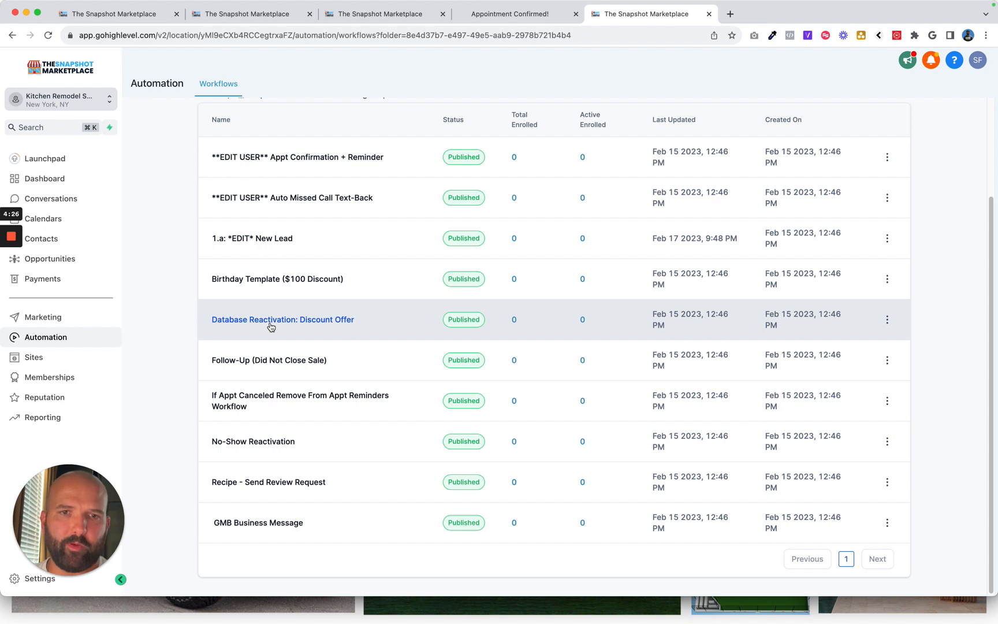
mouse_move(280, 379)
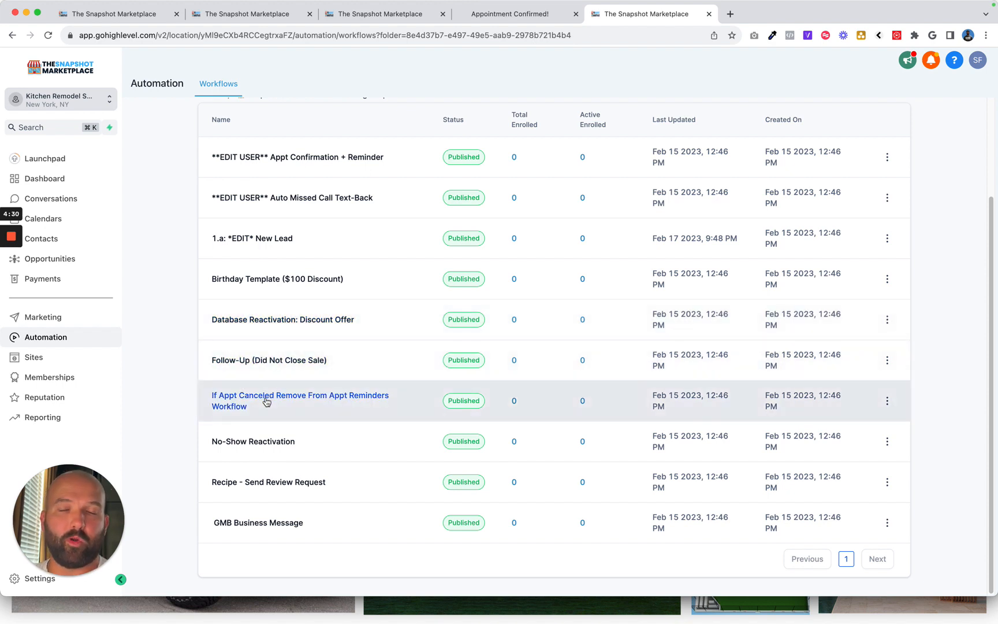
mouse_move(264, 448)
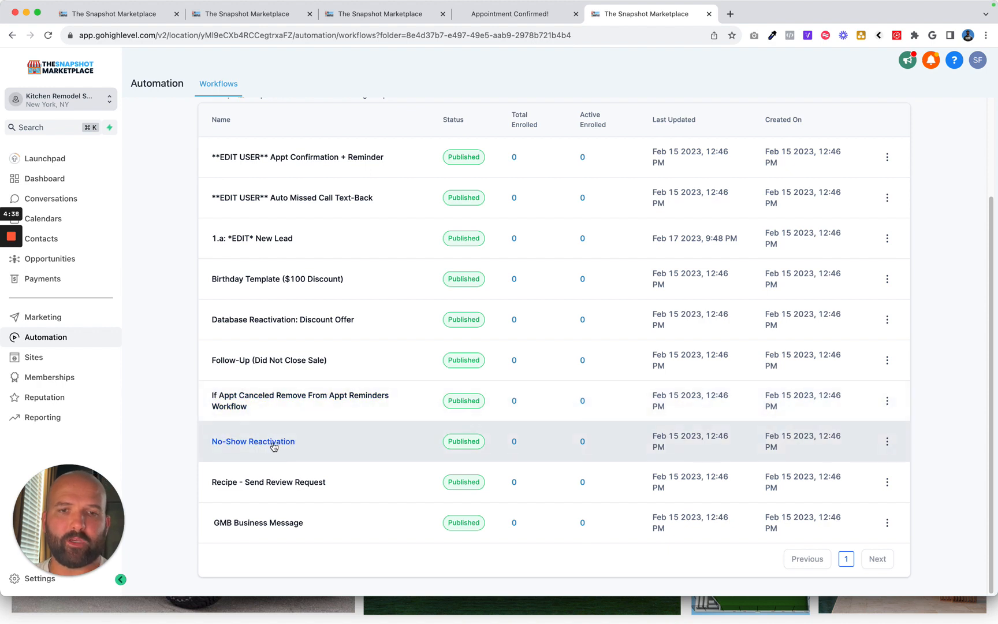
mouse_move(268, 482)
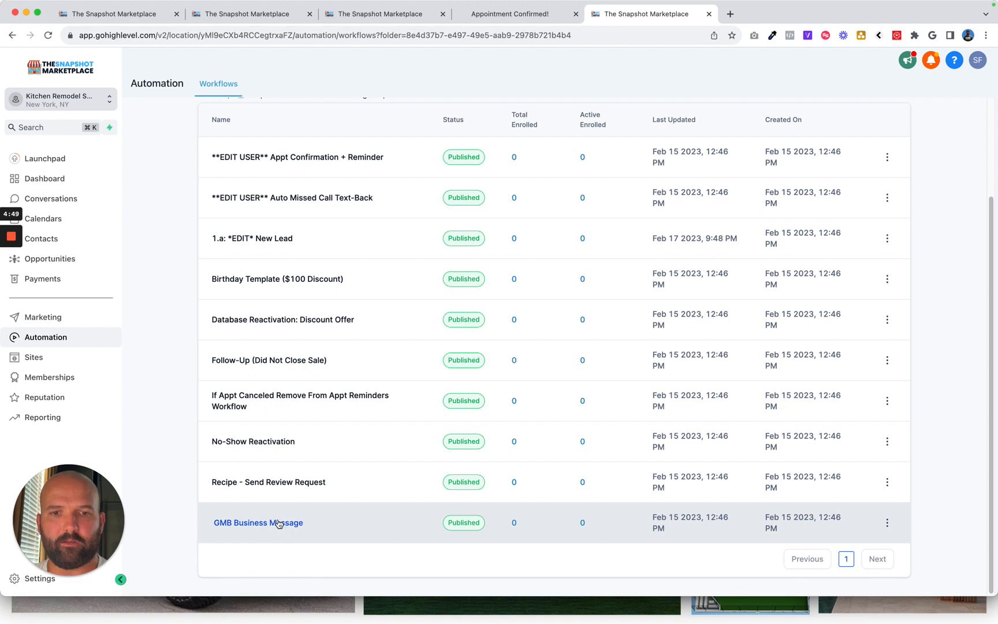
mouse_move(33, 357)
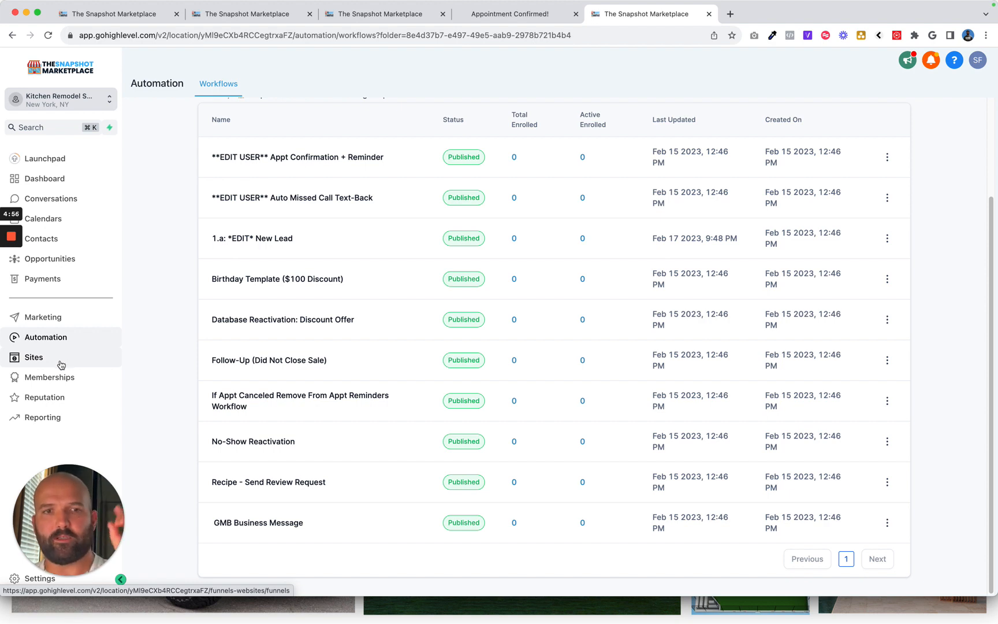
mouse_move(43, 316)
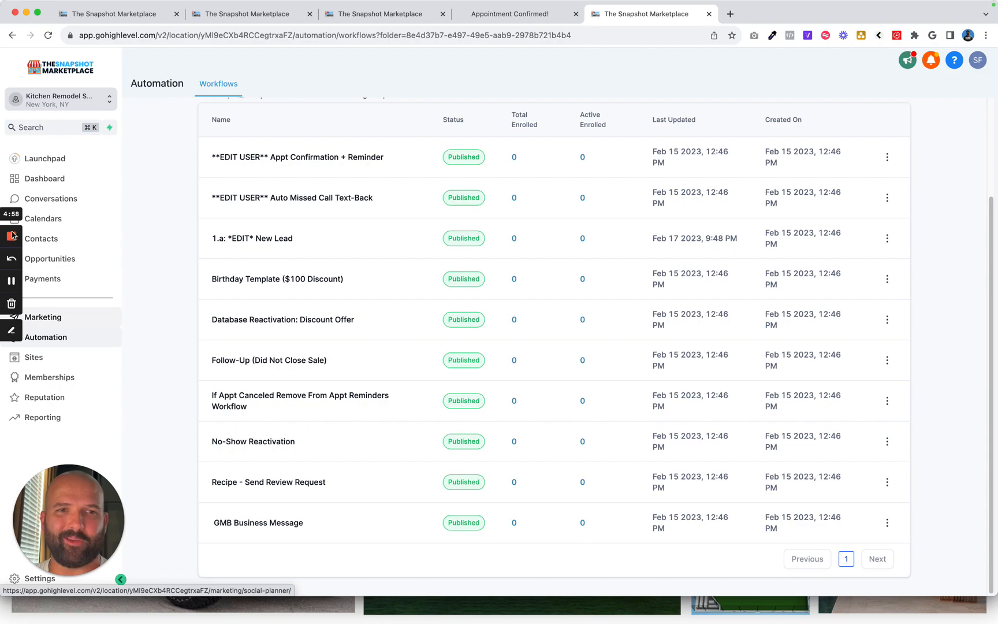